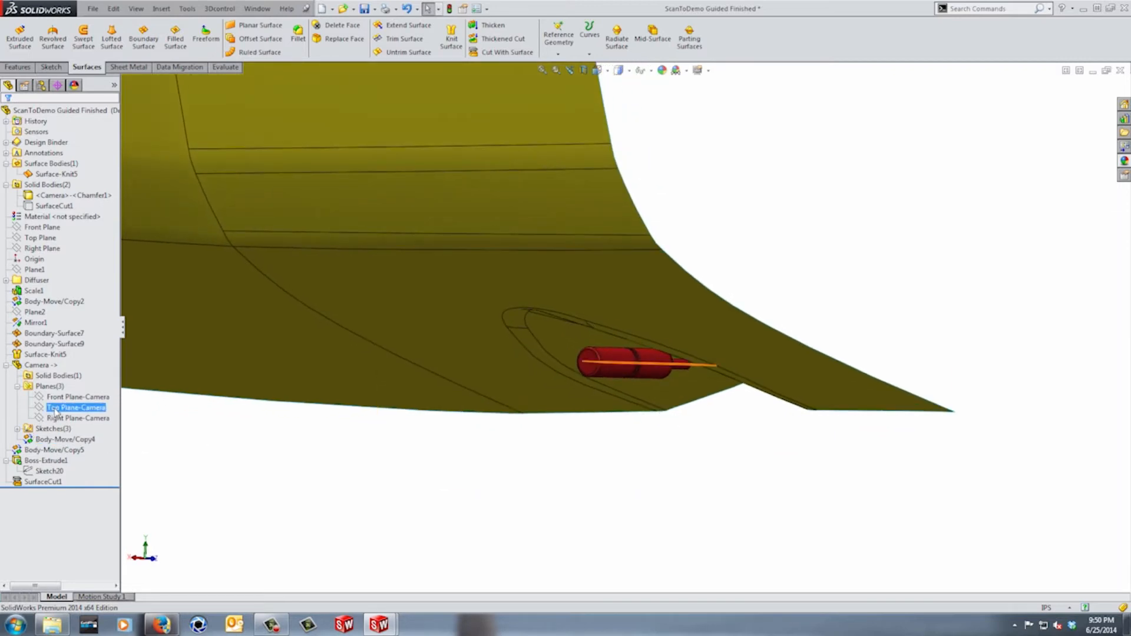
- Start a sketch on Top Plane-Camera for a spline across the pocket opening
{"action": "left_click", "coordinate": [77, 396]}
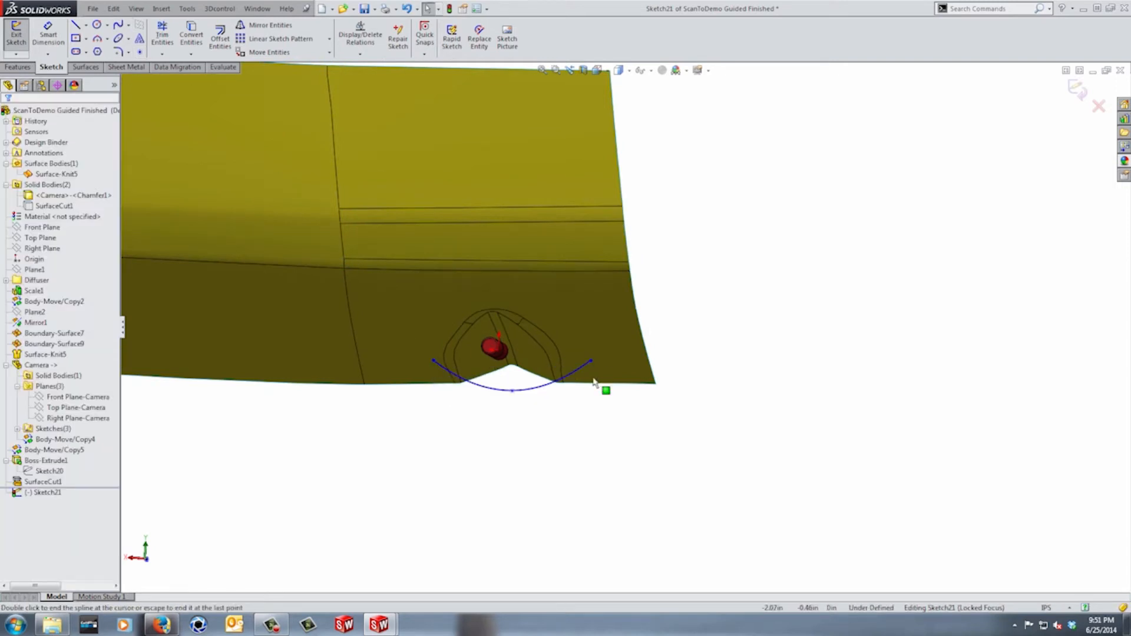
- Pierce the spline endpoint to the pocket edge, reshape its curve and end tangent
{"action": "left_click", "coordinate": [433, 360]}
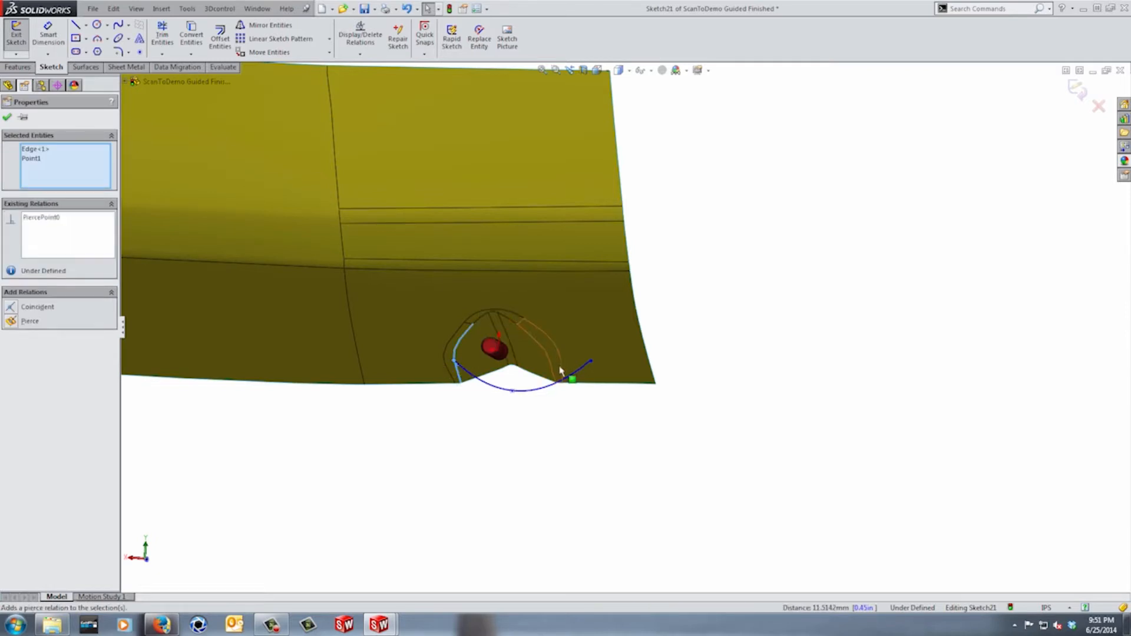
{"action": "left_click", "coordinate": [572, 379]}
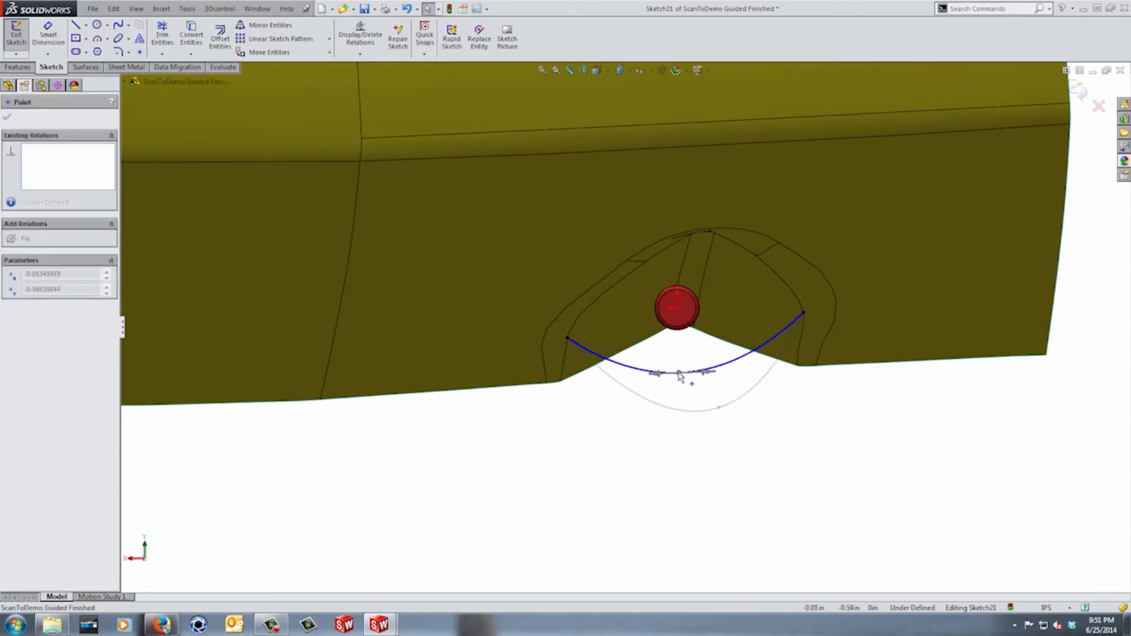
{"action": "left_click_drag", "start_coordinate": [678, 373], "coordinate": [663, 351]}
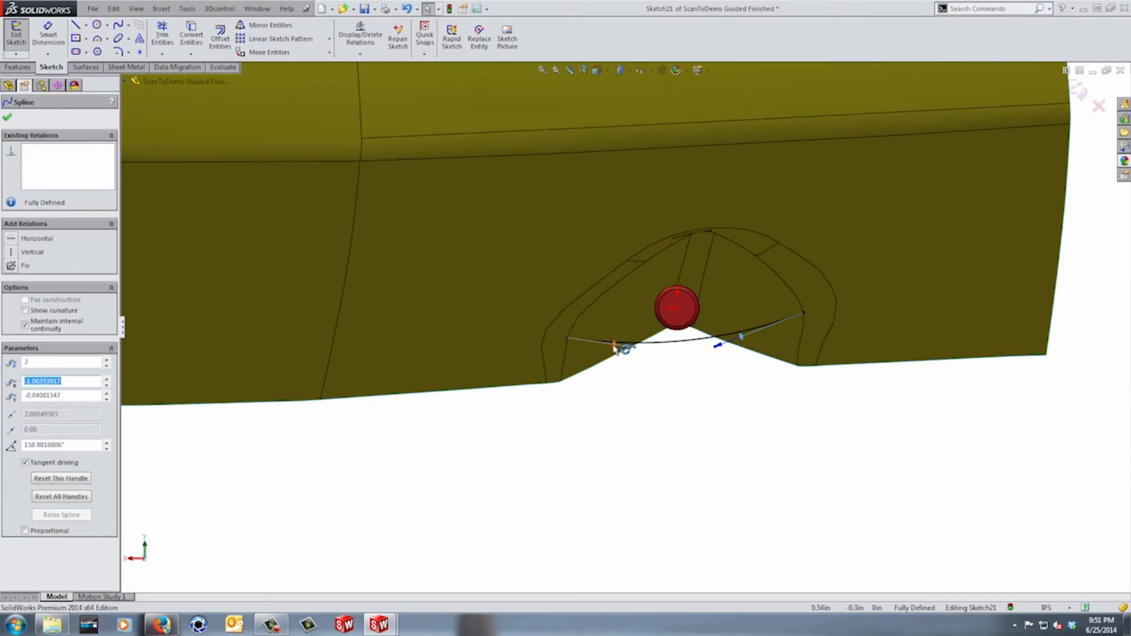
{"action": "left_click_drag", "start_coordinate": [717, 345], "coordinate": [756, 332]}
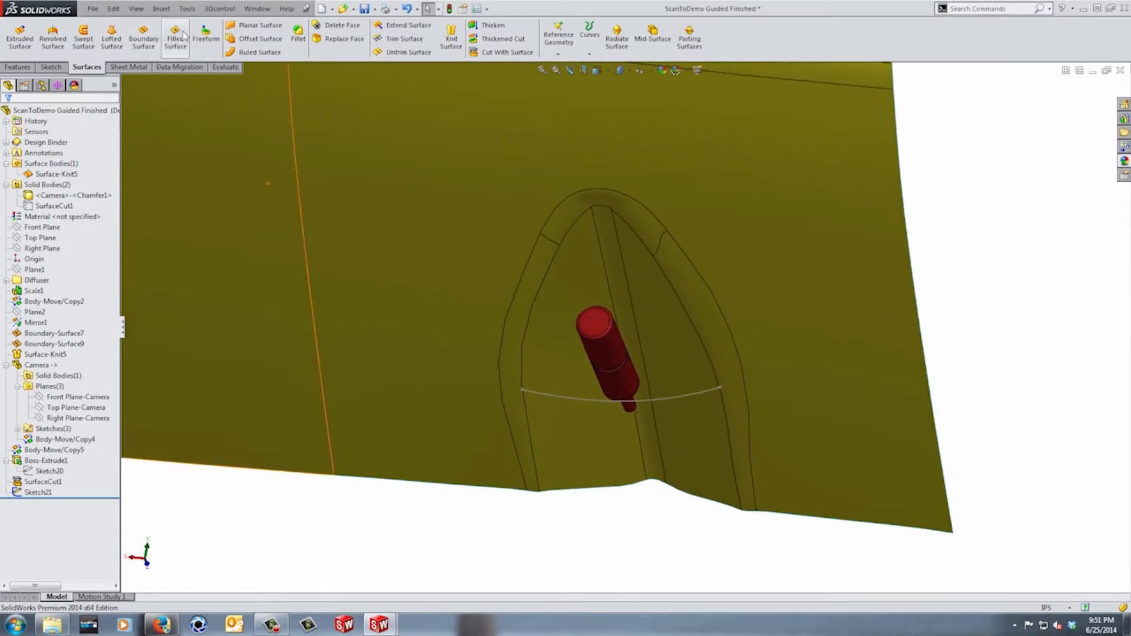
- Create Surface-Fill1 over the pocket edges with Fix up boundary enabled
{"action": "left_click", "coordinate": [176, 38]}
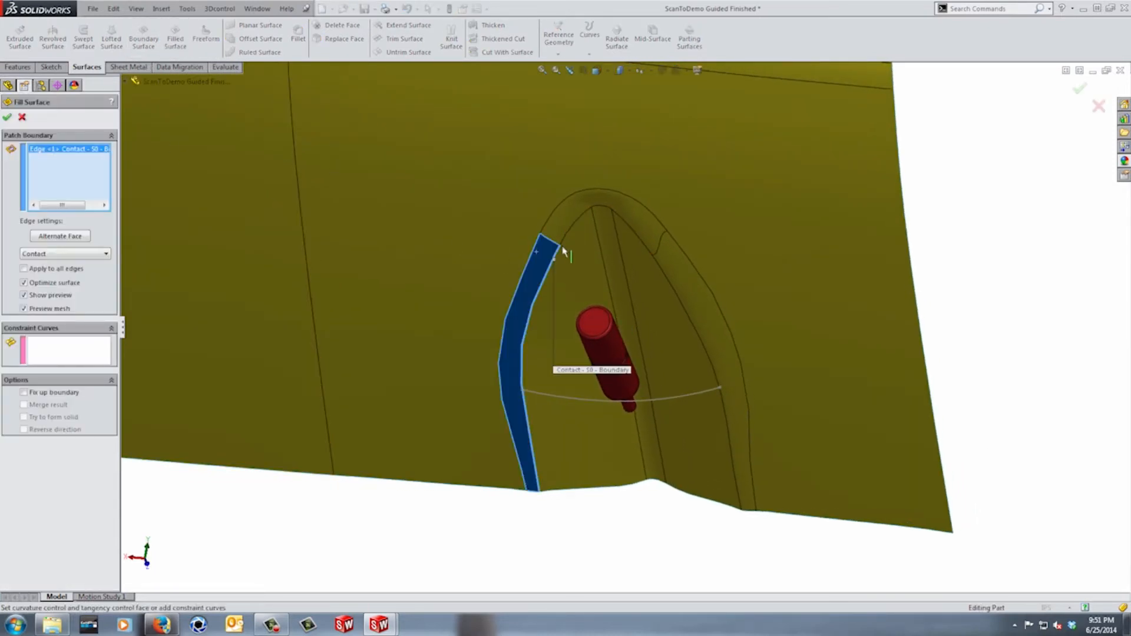
{"action": "left_click", "coordinate": [587, 212]}
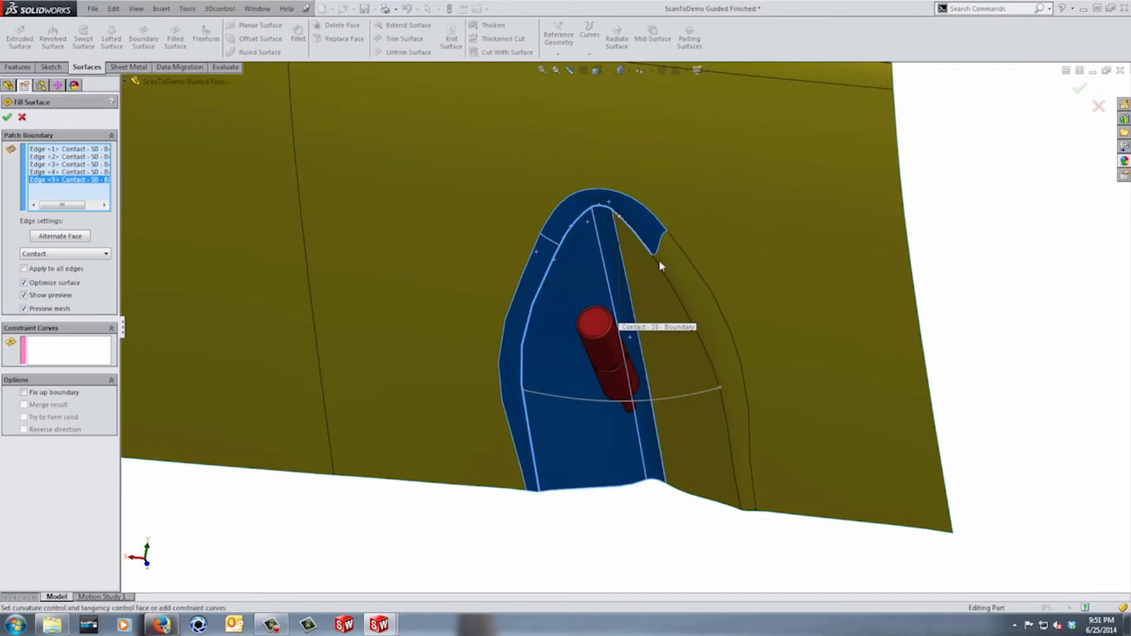
{"action": "left_click", "coordinate": [659, 265]}
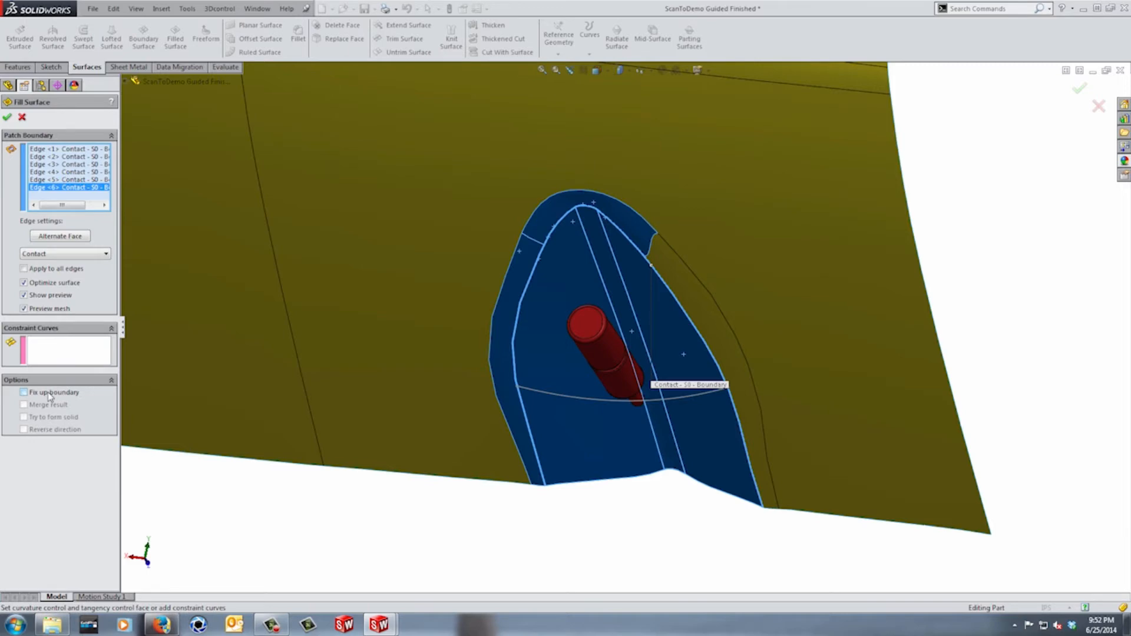
{"action": "left_click", "coordinate": [23, 392]}
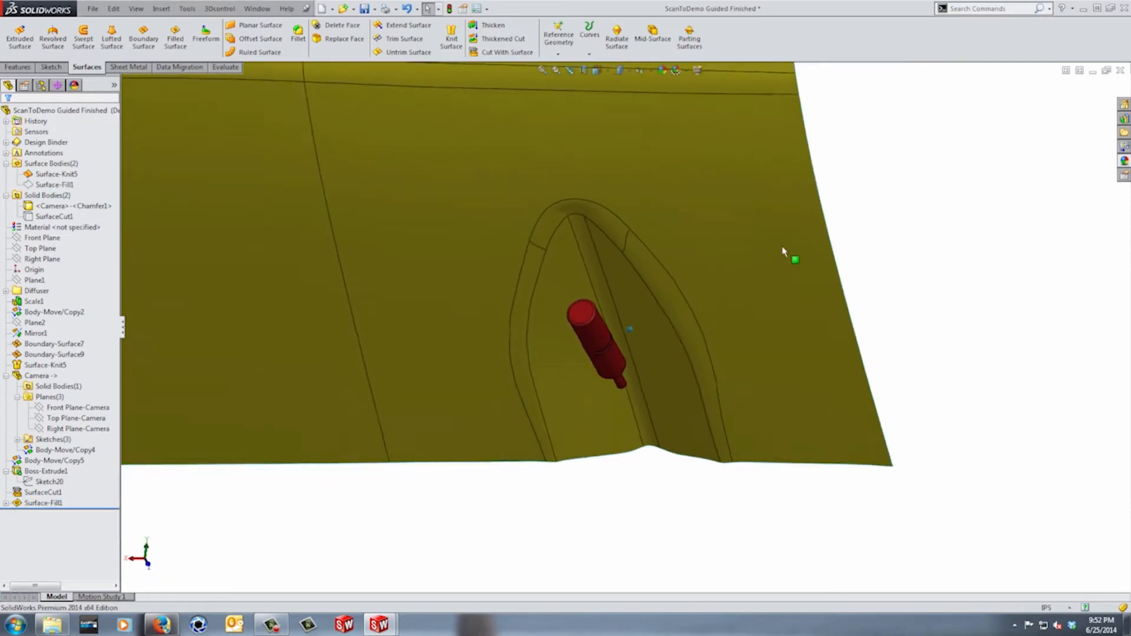
- Create Surface-Offset1, a 0.00in offset copy of three hull faces
{"action": "left_click", "coordinate": [259, 39]}
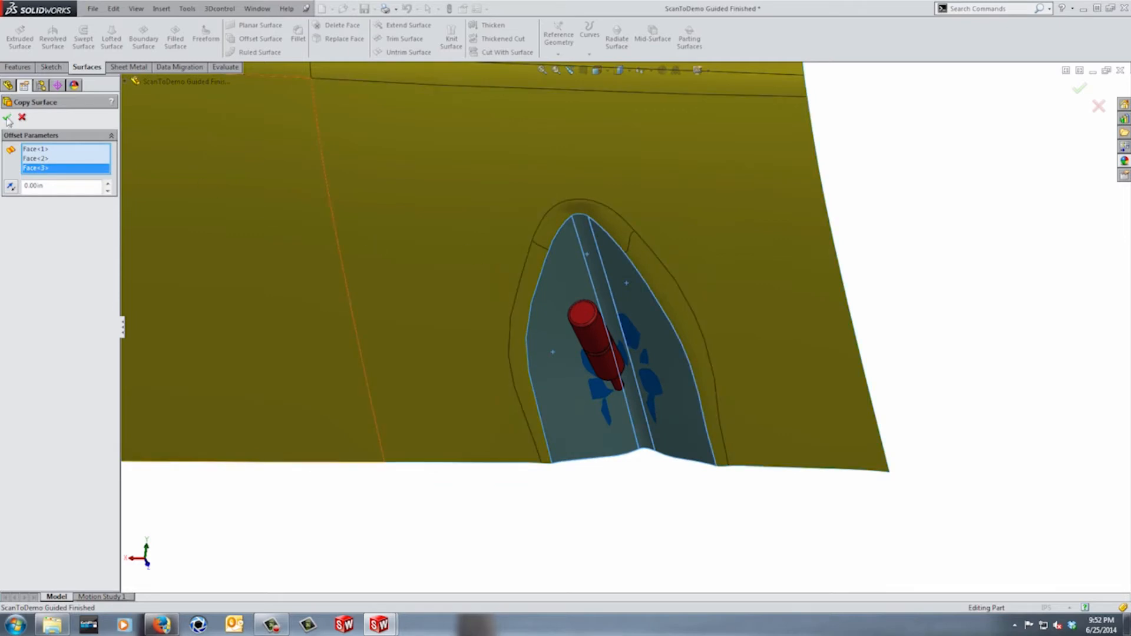
{"action": "left_click", "coordinate": [7, 118]}
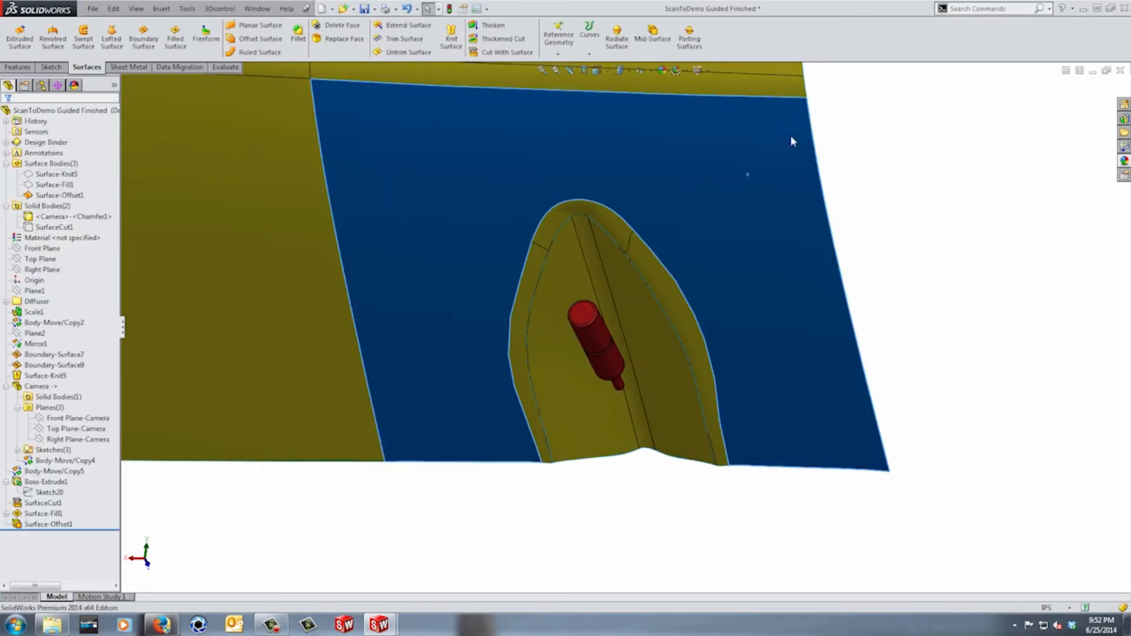
{"action": "left_click", "coordinate": [56, 185]}
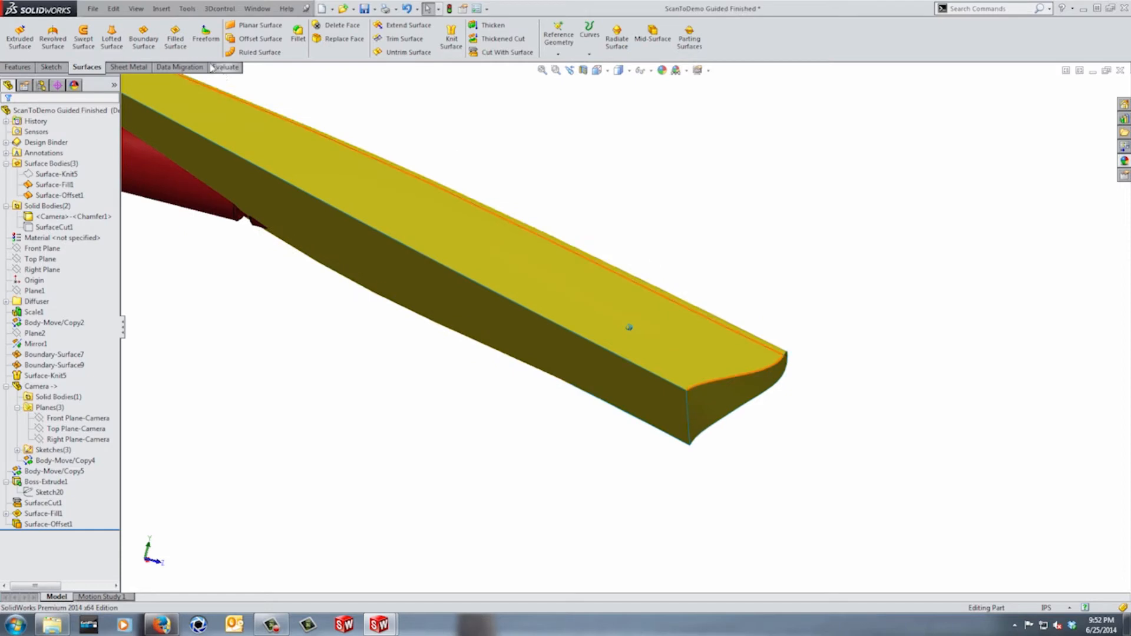
- Create Surface-Fill2 capping the open end from its boundary edges
{"action": "left_click", "coordinate": [174, 35]}
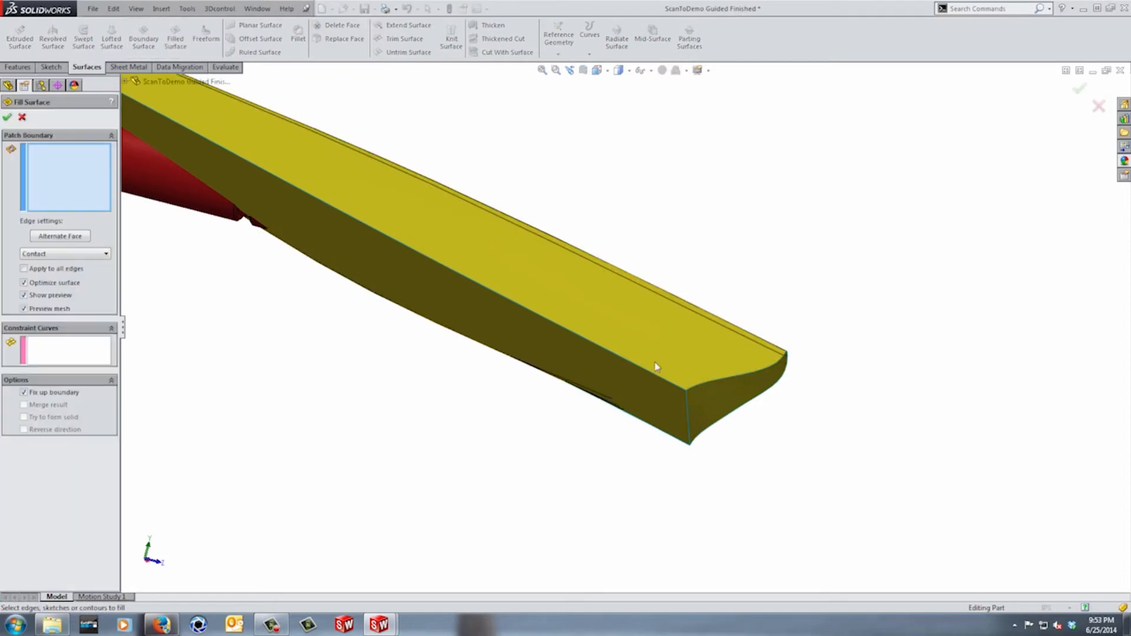
{"action": "left_click", "coordinate": [696, 393]}
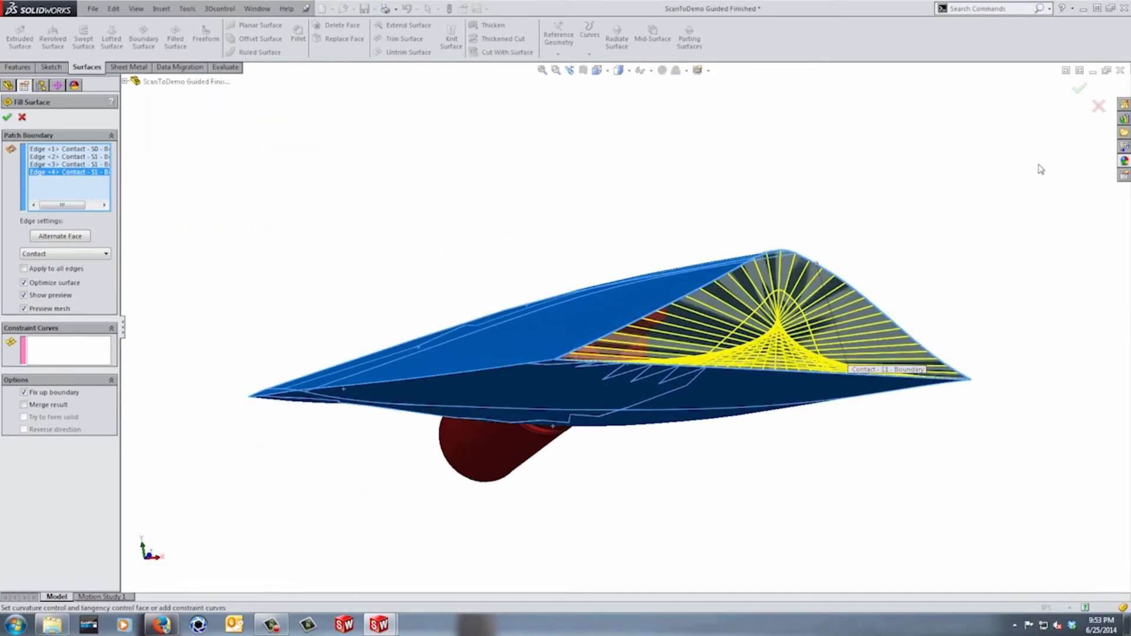
{"action": "left_click", "coordinate": [7, 117]}
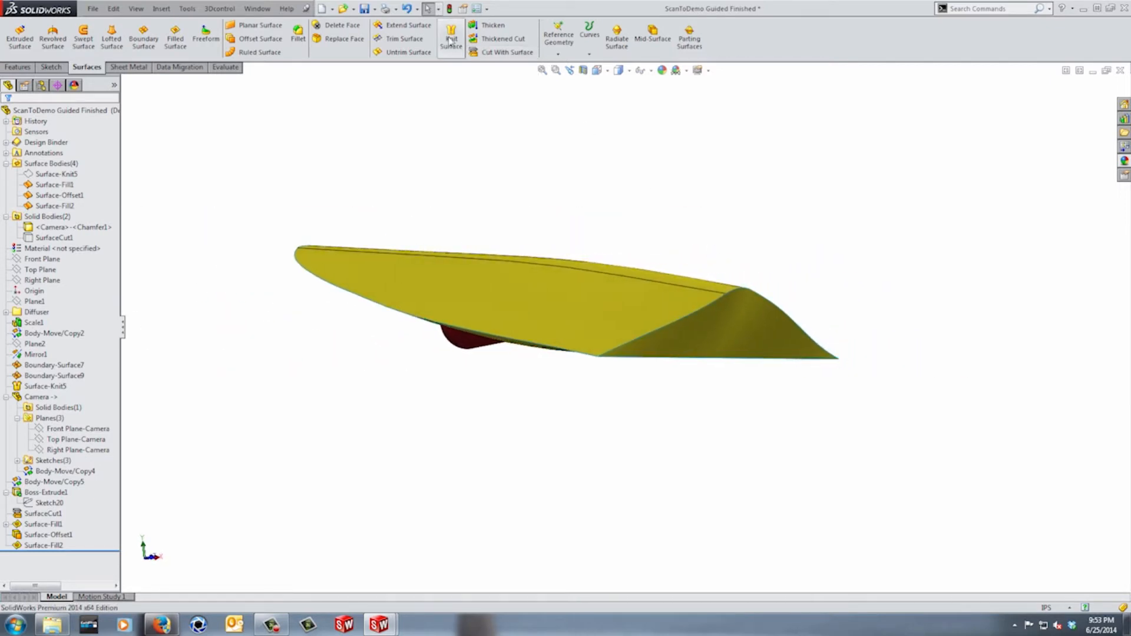
- Knit Surface-Offset1, Surface-Fill1 and Surface-Fill2 with Try to form solid enabled
{"action": "left_click", "coordinate": [450, 36]}
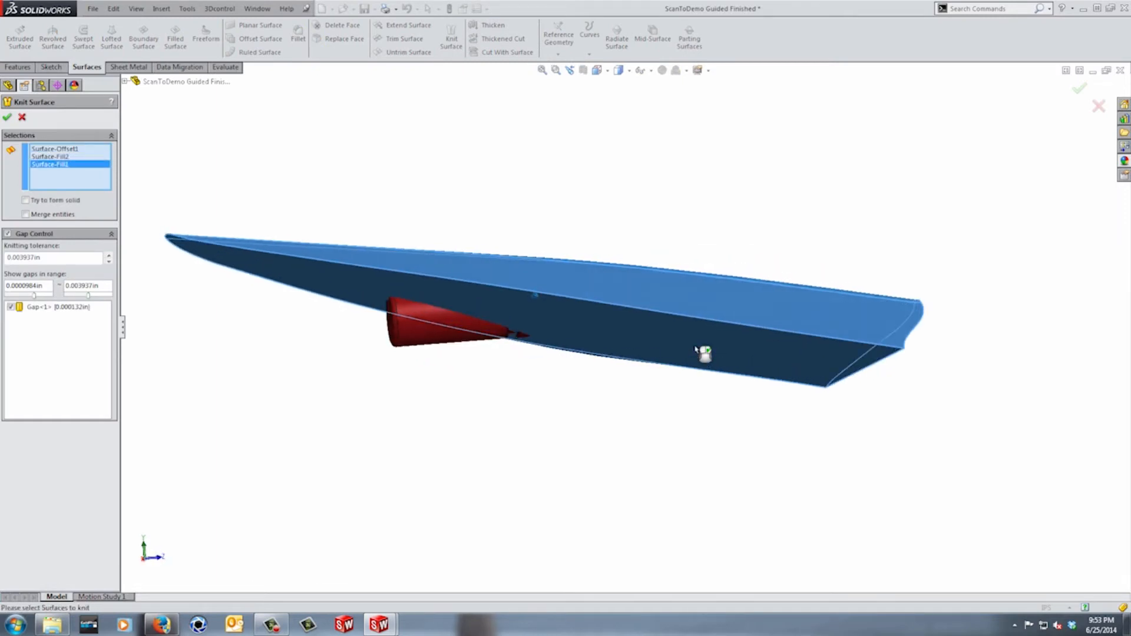
{"action": "left_click", "coordinate": [26, 199]}
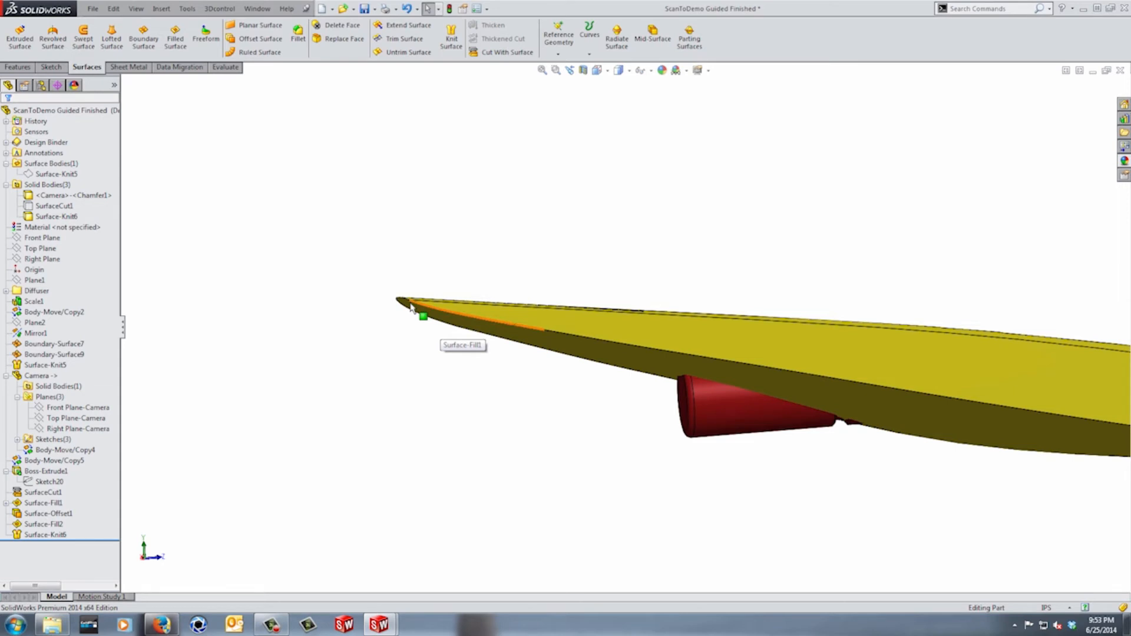
{"action": "mouse_move", "coordinate": [417, 312]}
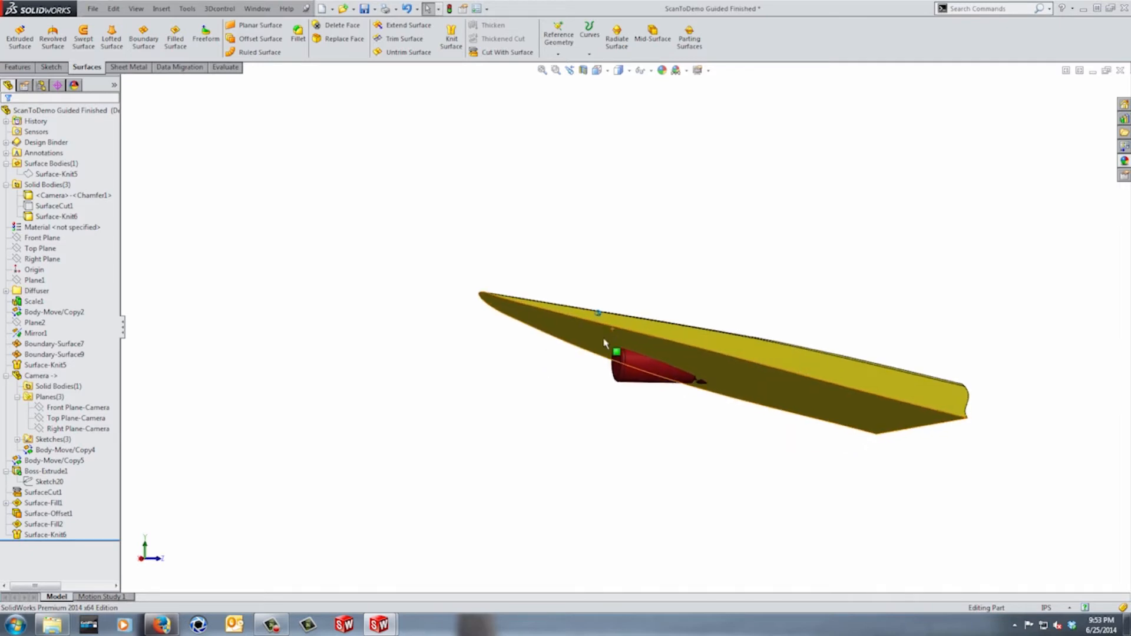
- Move the rollback bar to just below Sketch21, removing fill, offset and knit features
{"action": "left_click", "coordinate": [47, 535]}
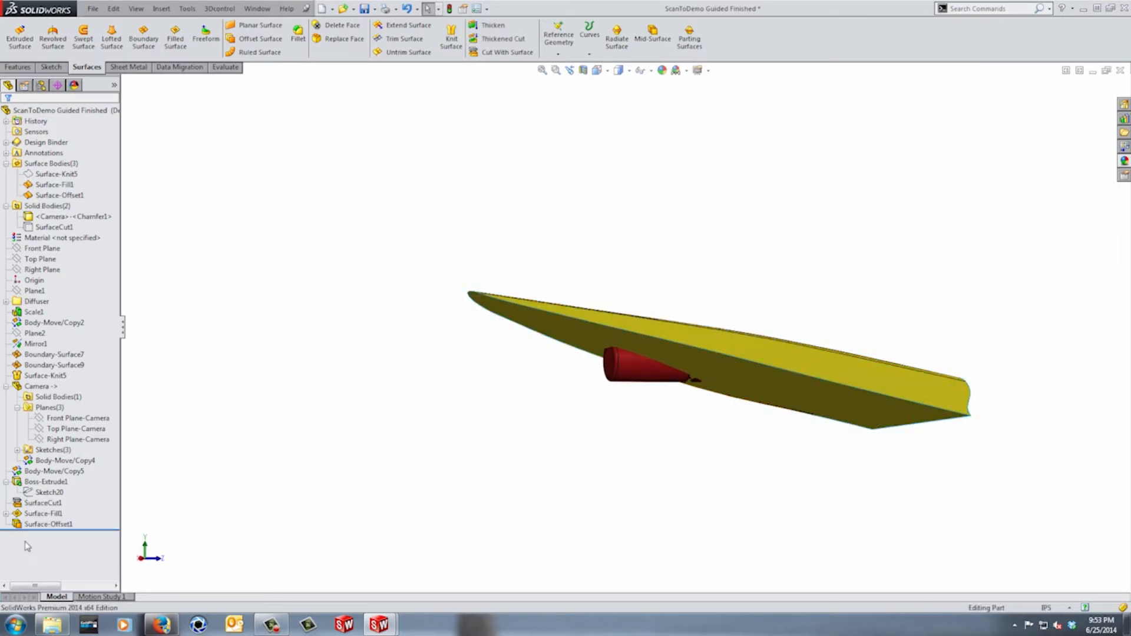
{"action": "left_click", "coordinate": [43, 513]}
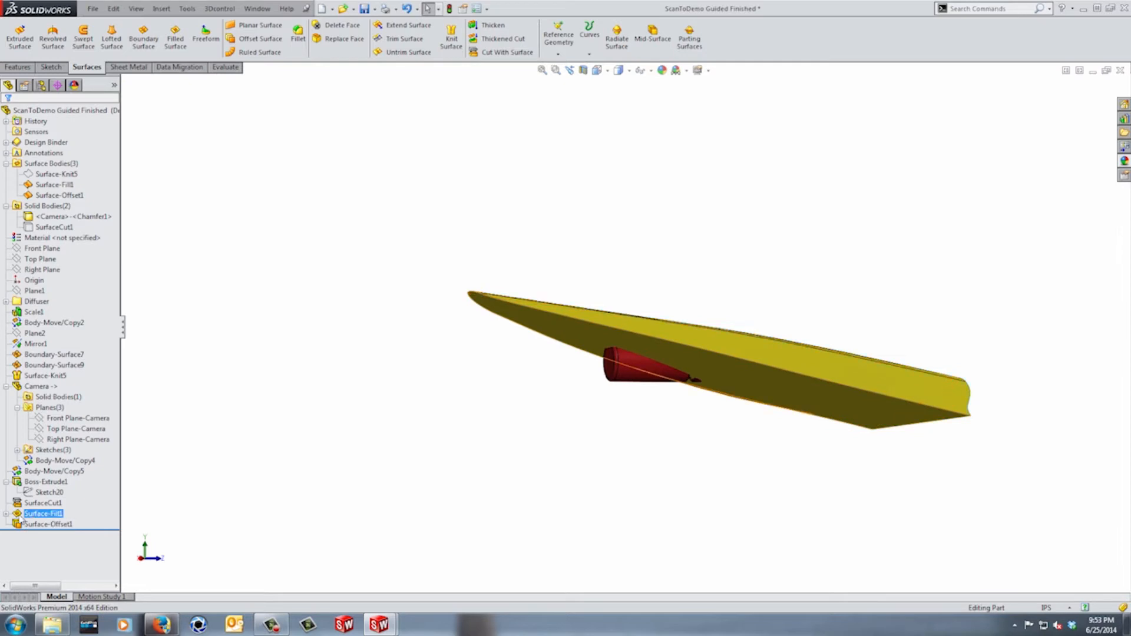
{"action": "left_click", "coordinate": [49, 524]}
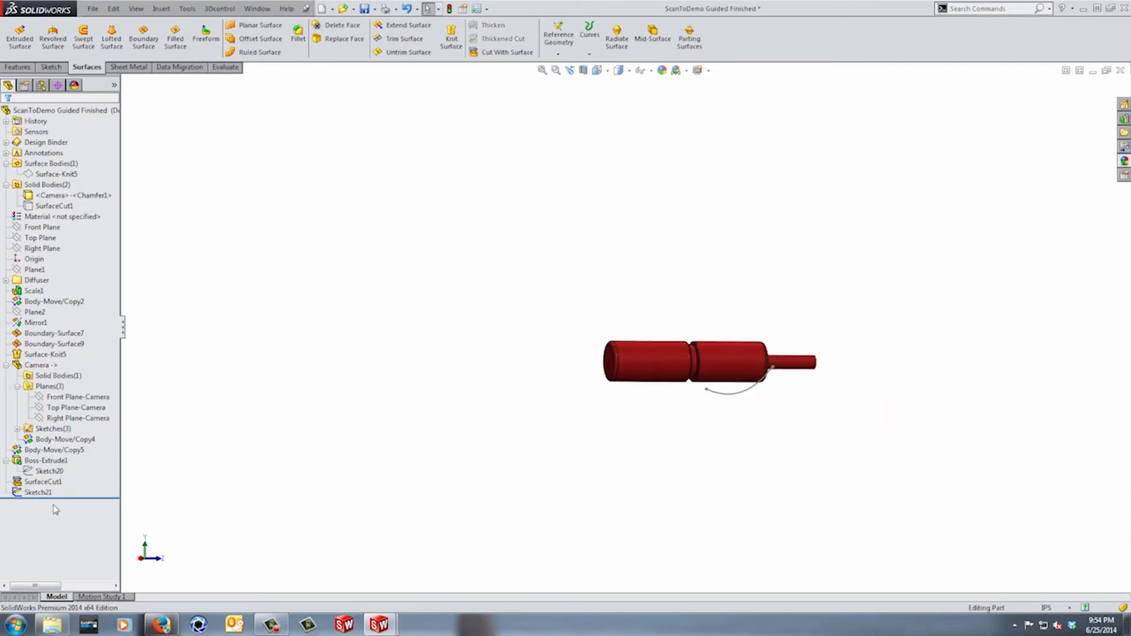
{"action": "left_click", "coordinate": [57, 174]}
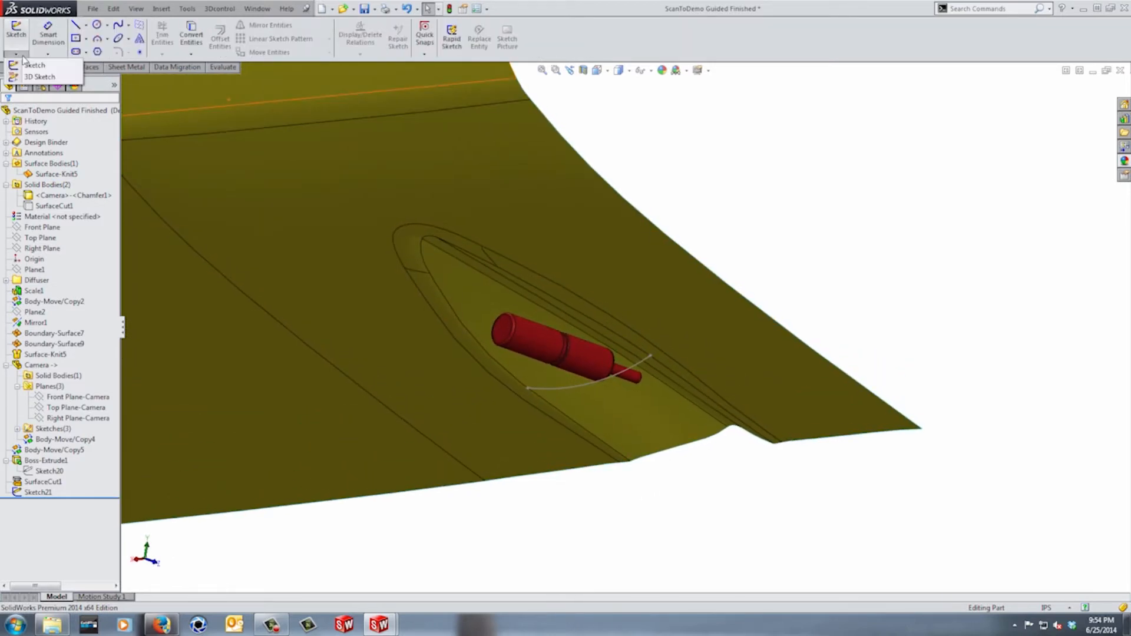
- Draw a 3D sketch spline from the pocket's top tip toward the camera, adjusting its tangent
{"action": "left_click", "coordinate": [39, 77]}
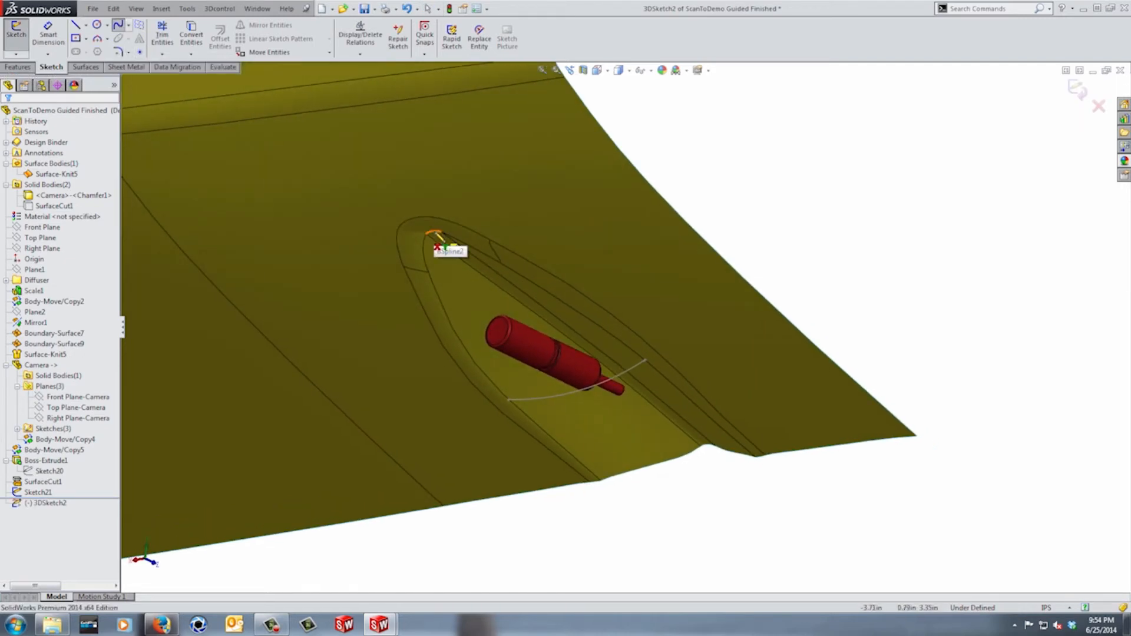
{"action": "left_click", "coordinate": [447, 249]}
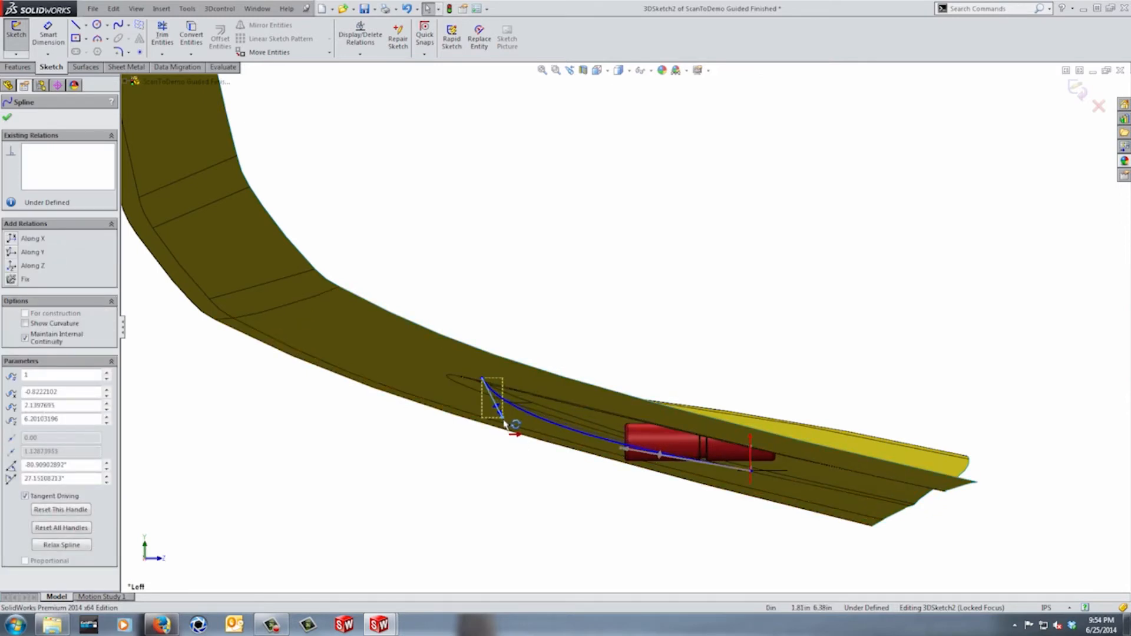
{"action": "left_click_drag", "start_coordinate": [510, 424], "coordinate": [537, 462]}
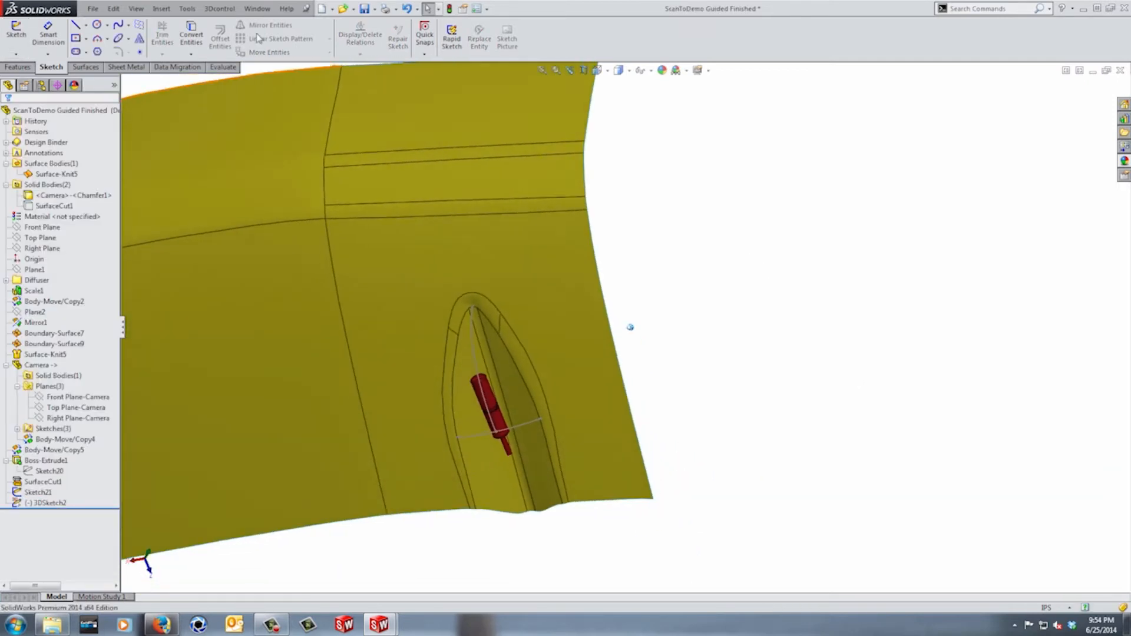
- Create Surface-Fill3 from the pocket boundary edges around the camera
{"action": "left_click", "coordinate": [86, 67]}
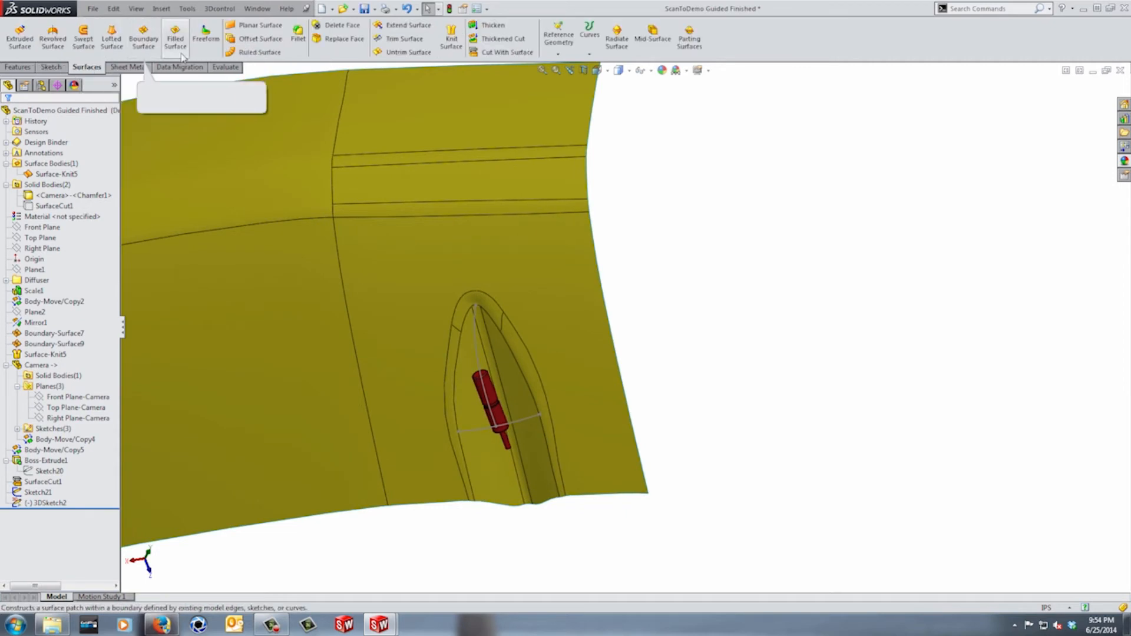
{"action": "left_click", "coordinate": [175, 36]}
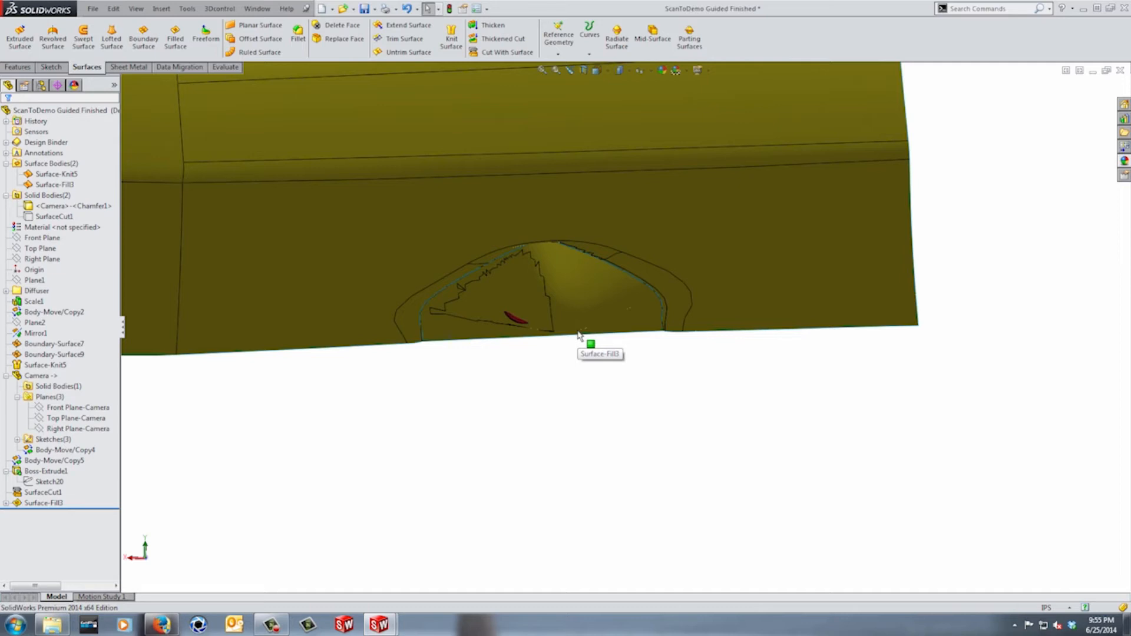
{"action": "mouse_move", "coordinate": [582, 337]}
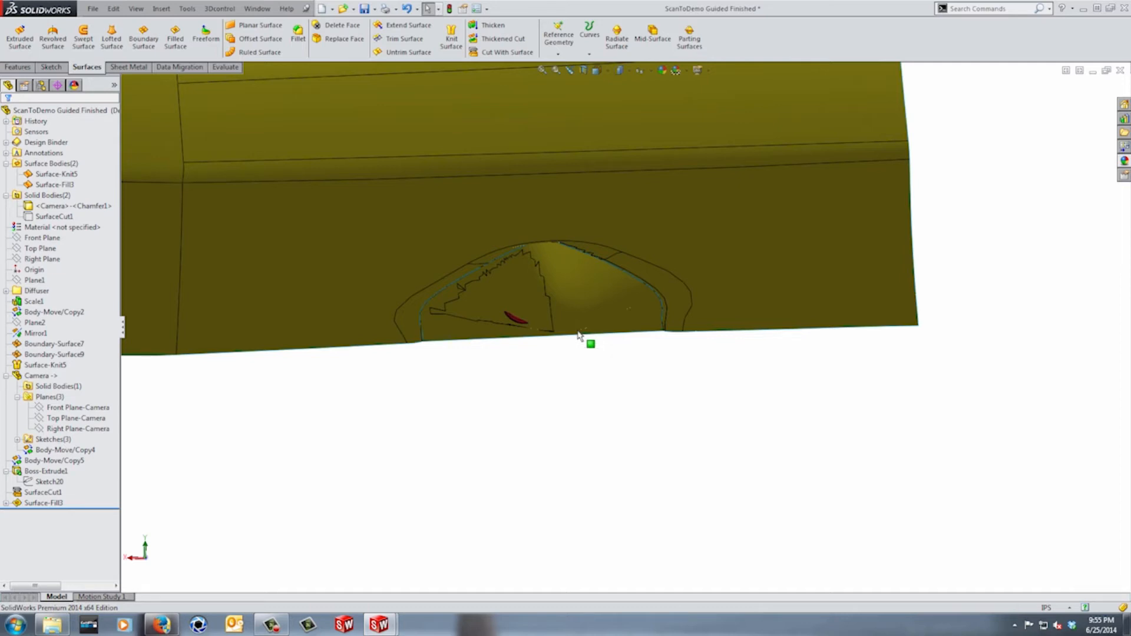
- Review Surface-Fill3 with Edit Feature, then delete it from the design tree
{"action": "left_click", "coordinate": [43, 502]}
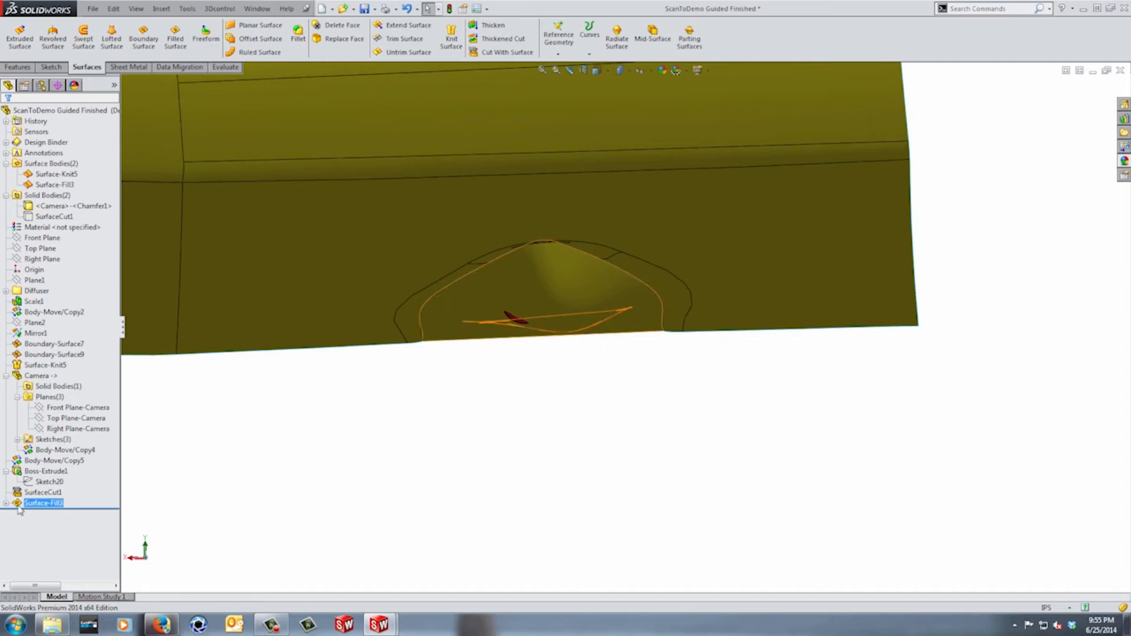
{"action": "double_click", "coordinate": [43, 502]}
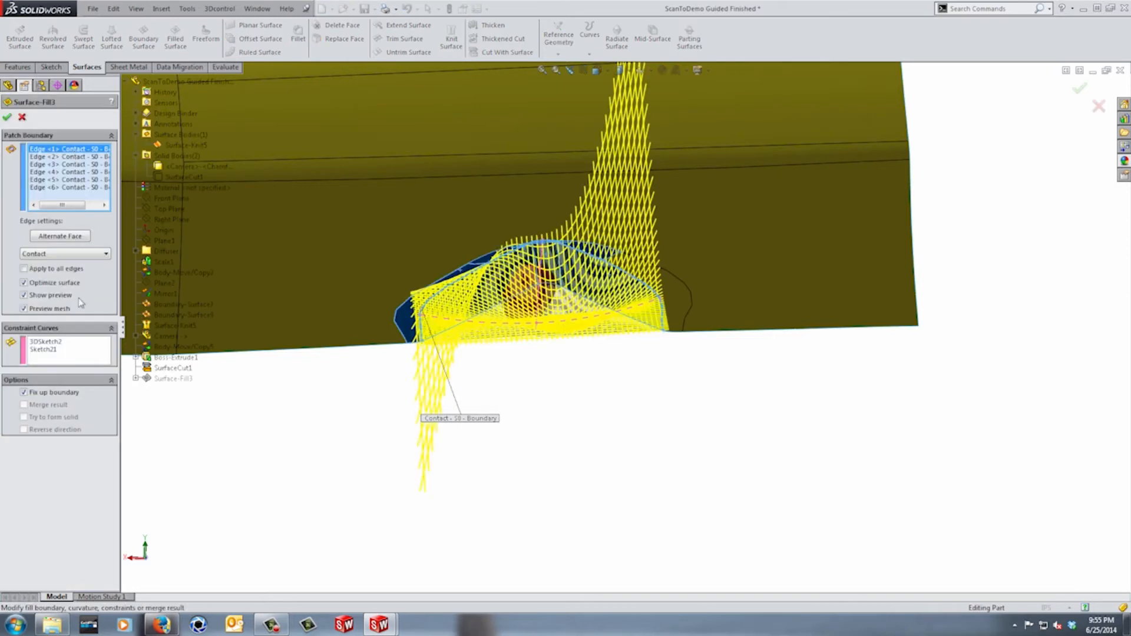
{"action": "right_click", "coordinate": [45, 341]}
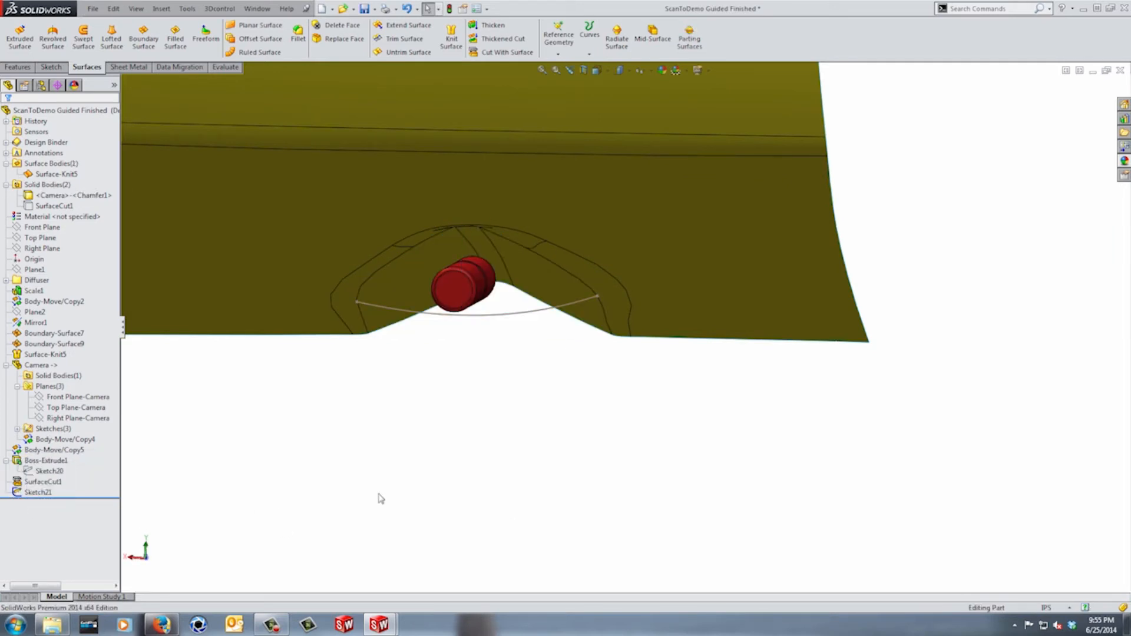
- Create a ruled surface wall from the pocket rim edges, referenced to the Top Plane
{"action": "left_click", "coordinate": [37, 492]}
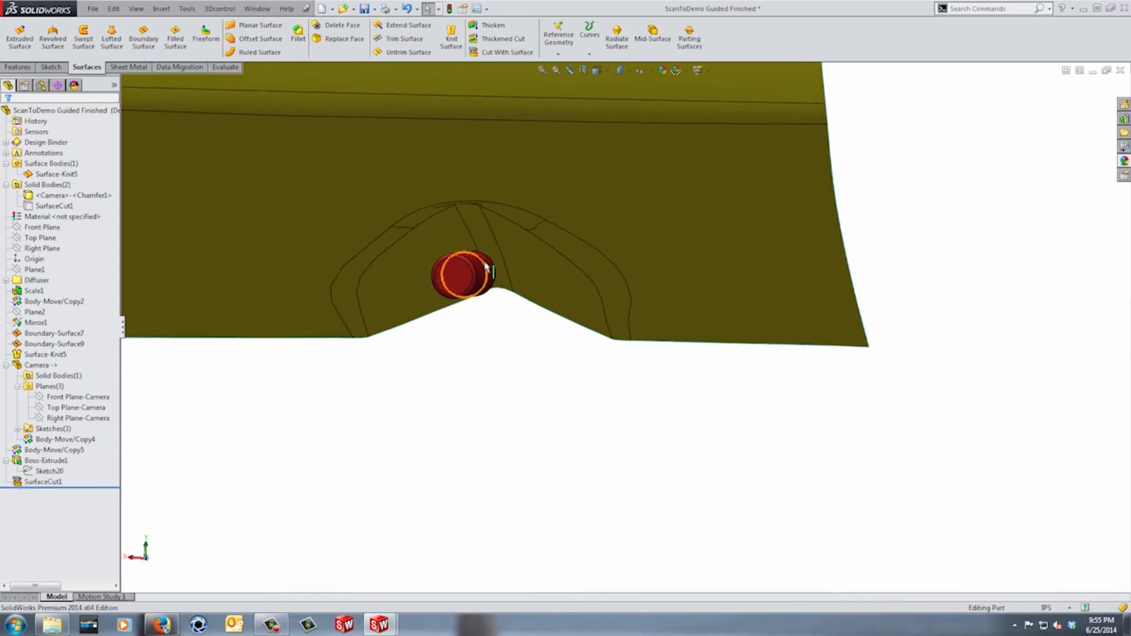
{"action": "left_click", "coordinate": [260, 52]}
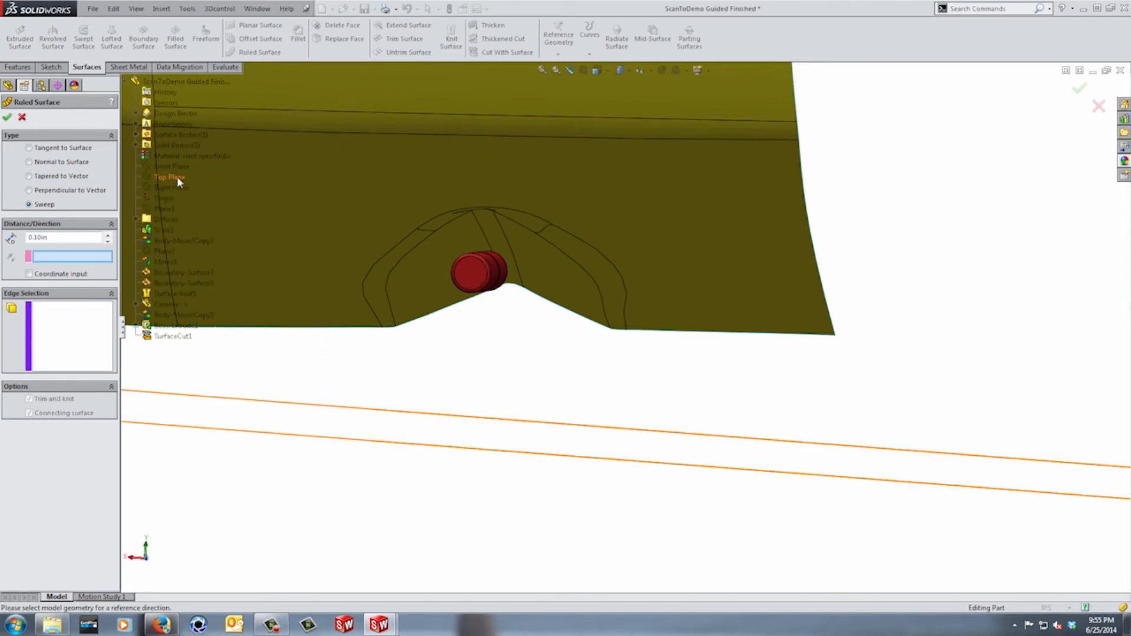
{"action": "left_click", "coordinate": [171, 177]}
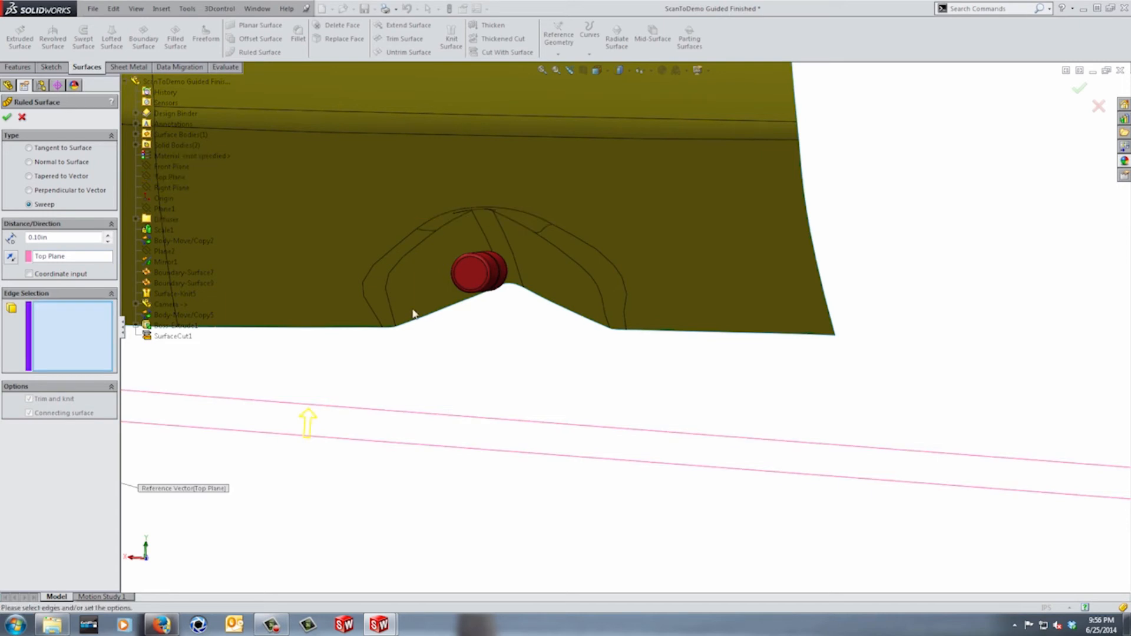
{"action": "left_click", "coordinate": [465, 213]}
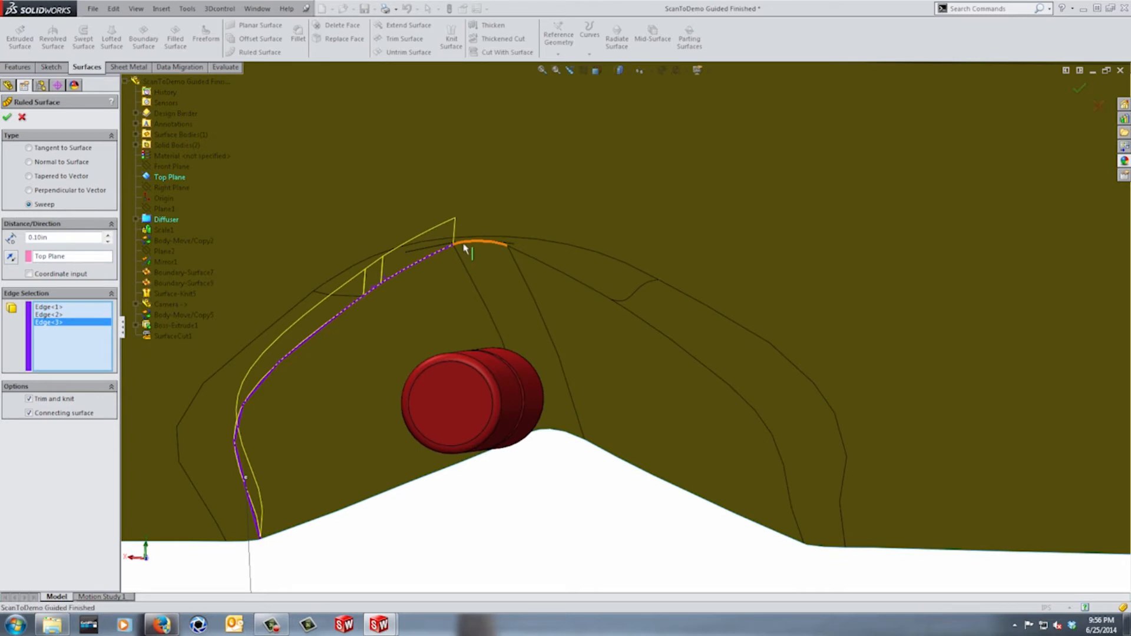
{"action": "left_click", "coordinate": [641, 328]}
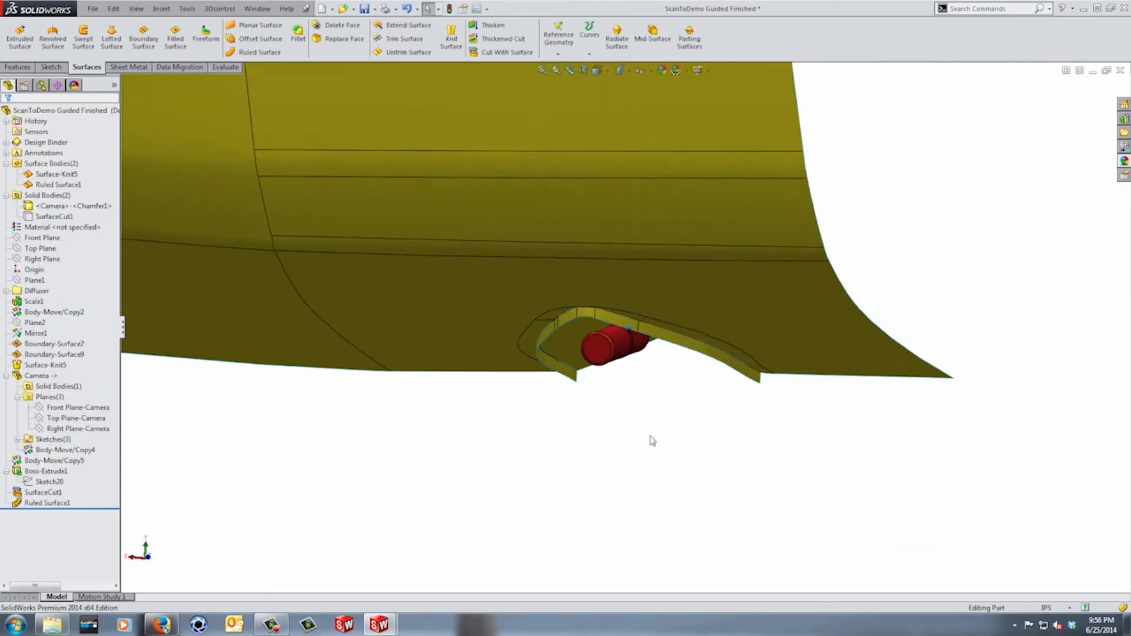
- Sketch a spline below the camera pocket ending at the ruled wall corner (Sketch22)
{"action": "left_click", "coordinate": [77, 407]}
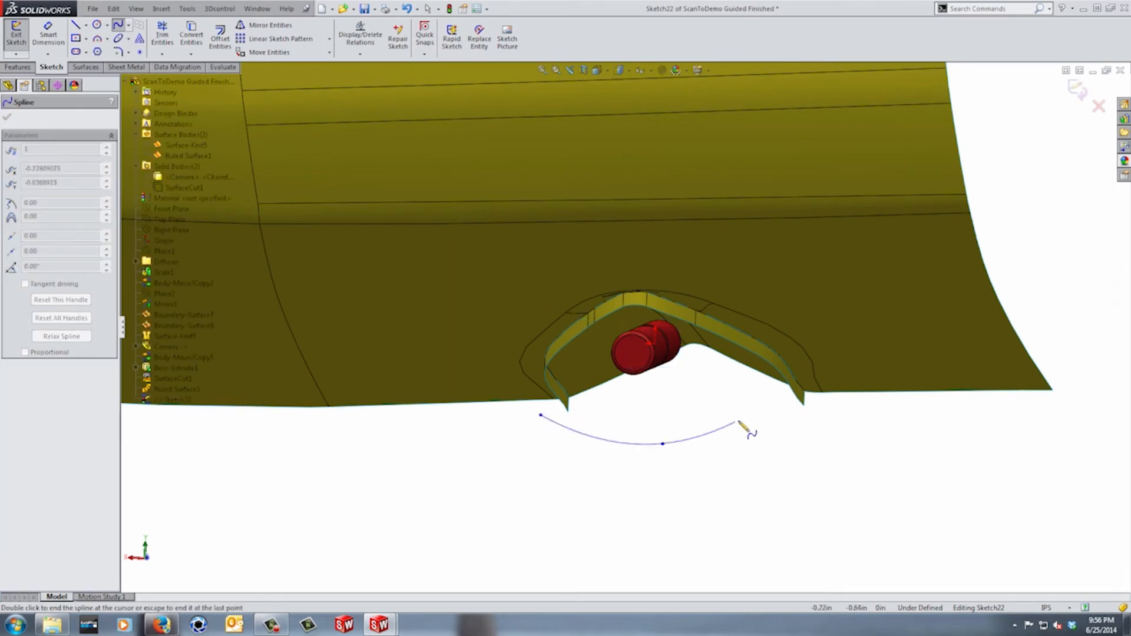
{"action": "left_click", "coordinate": [768, 417]}
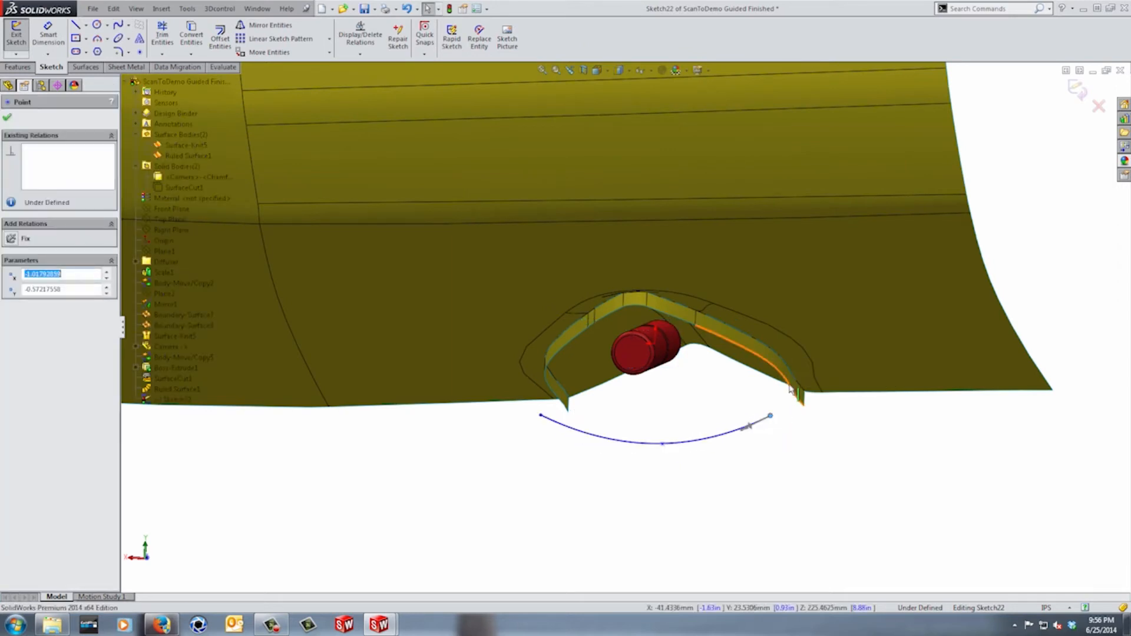
{"action": "left_click", "coordinate": [790, 389]}
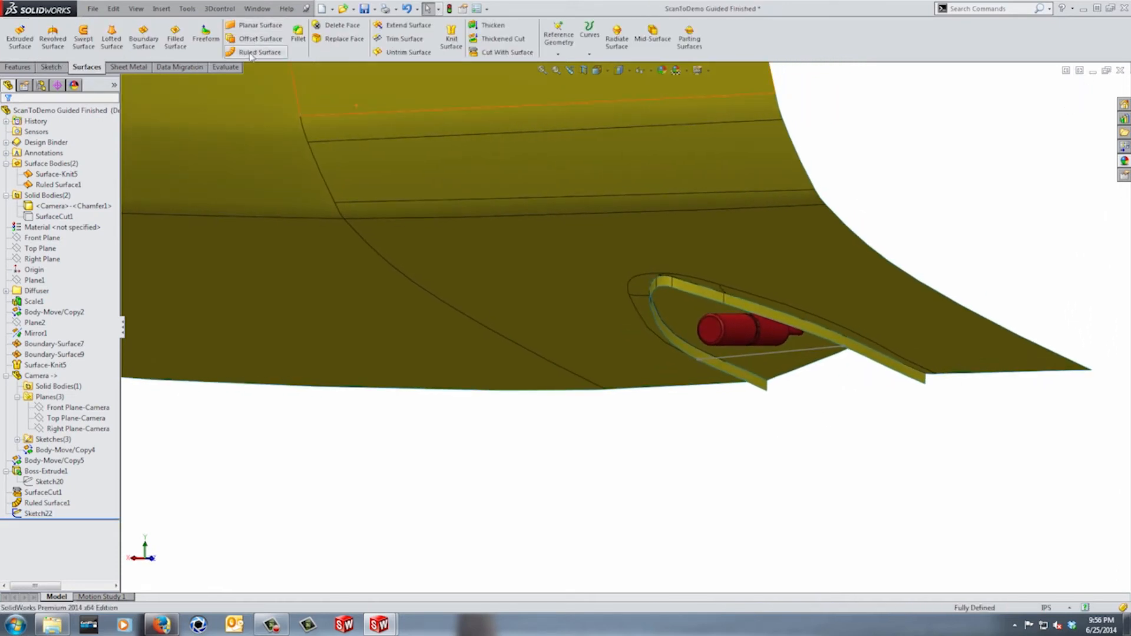
- Preview a filled surface on the pocket boundary edges with Sketch22 as guide curve
{"action": "left_click", "coordinate": [175, 36]}
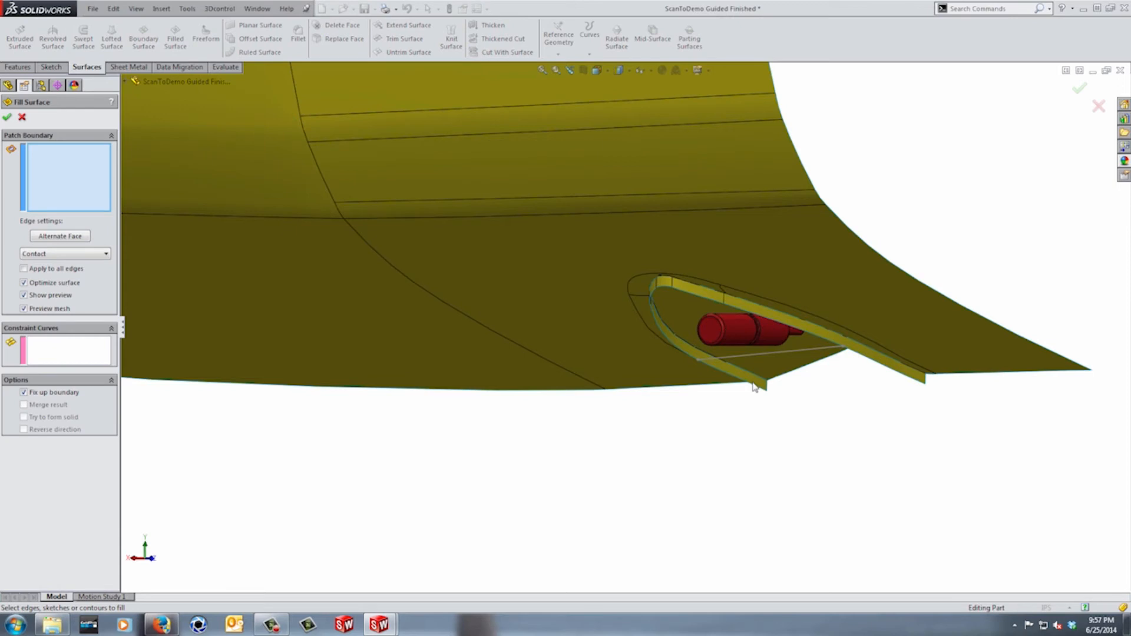
{"action": "left_click", "coordinate": [753, 386]}
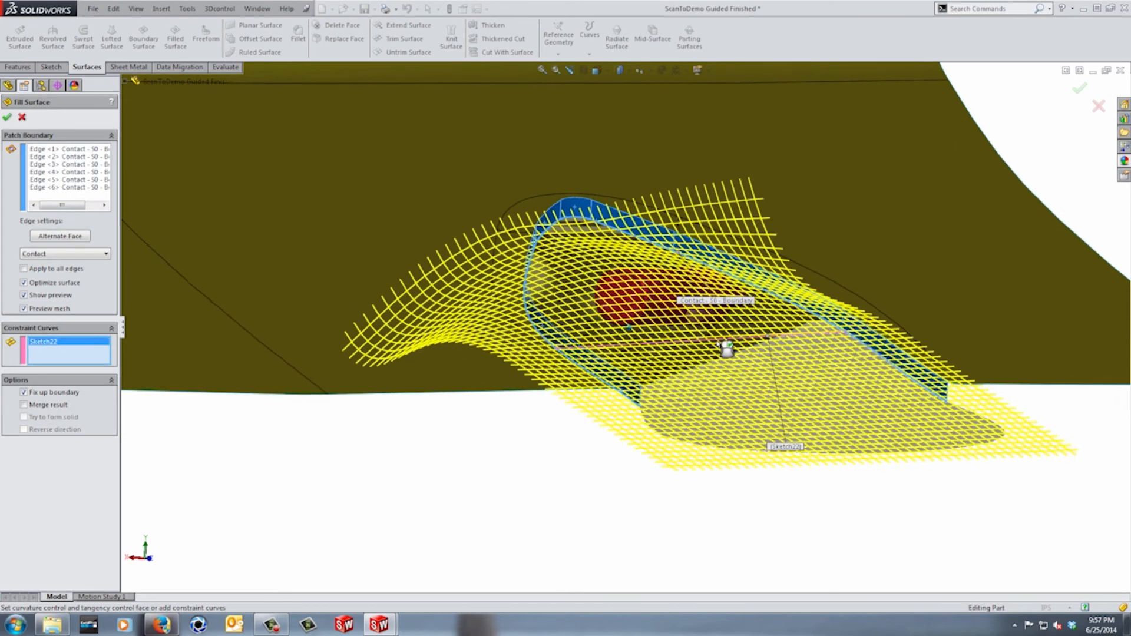
{"action": "left_click", "coordinate": [6, 116]}
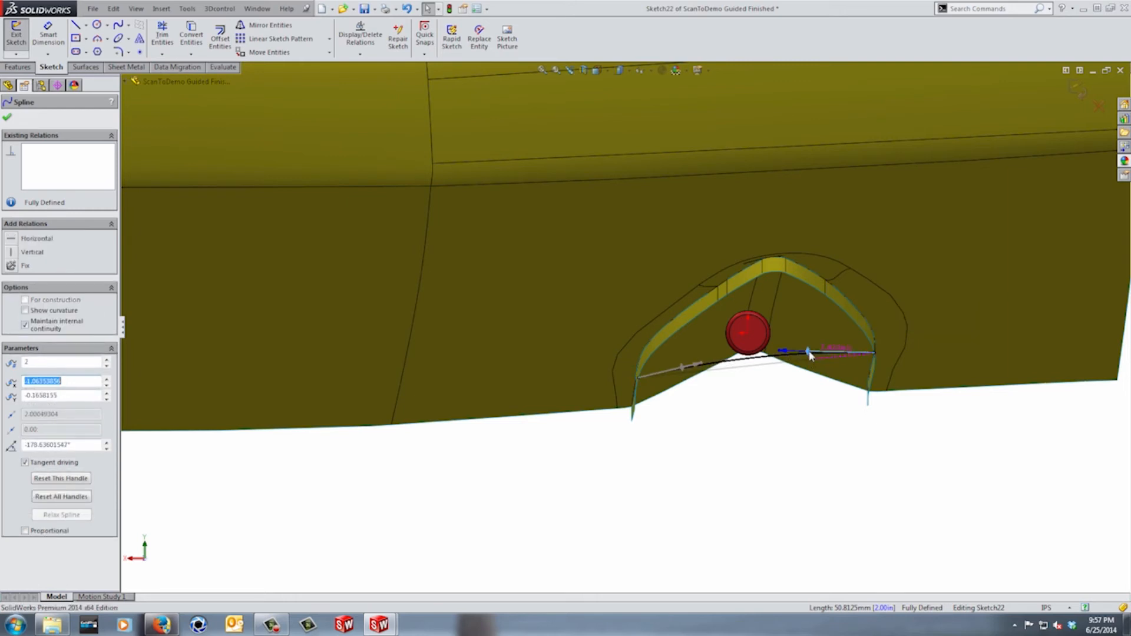
- Reshape the spline's end tangent, then start 3DSketch3 across the pocket underside
{"action": "left_click_drag", "start_coordinate": [806, 354], "coordinate": [812, 359]}
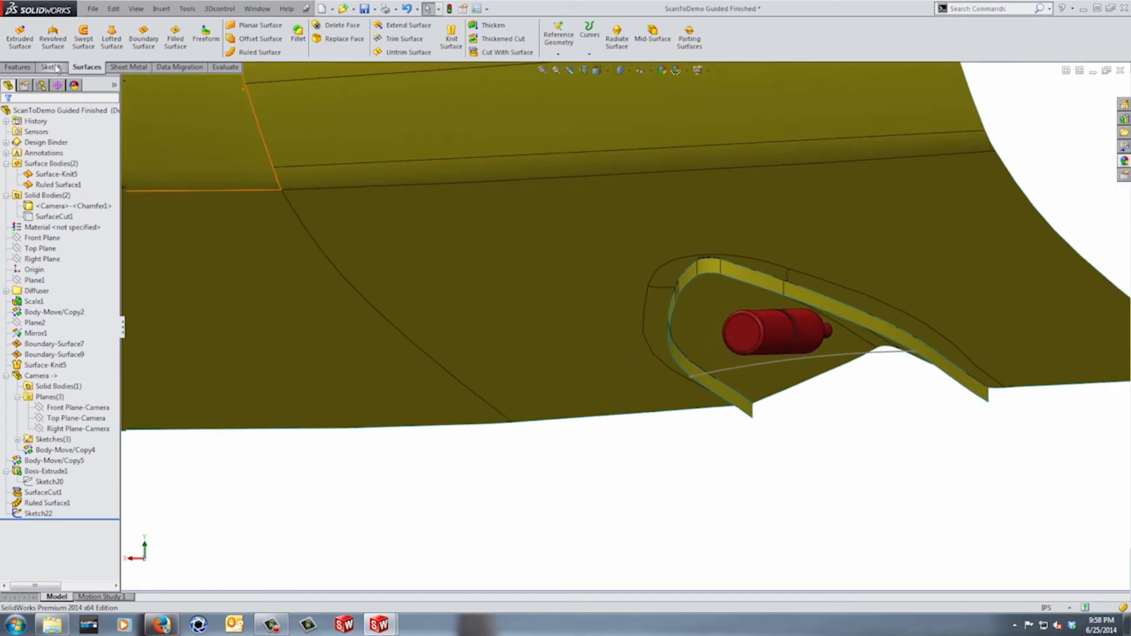
{"action": "left_click", "coordinate": [50, 67]}
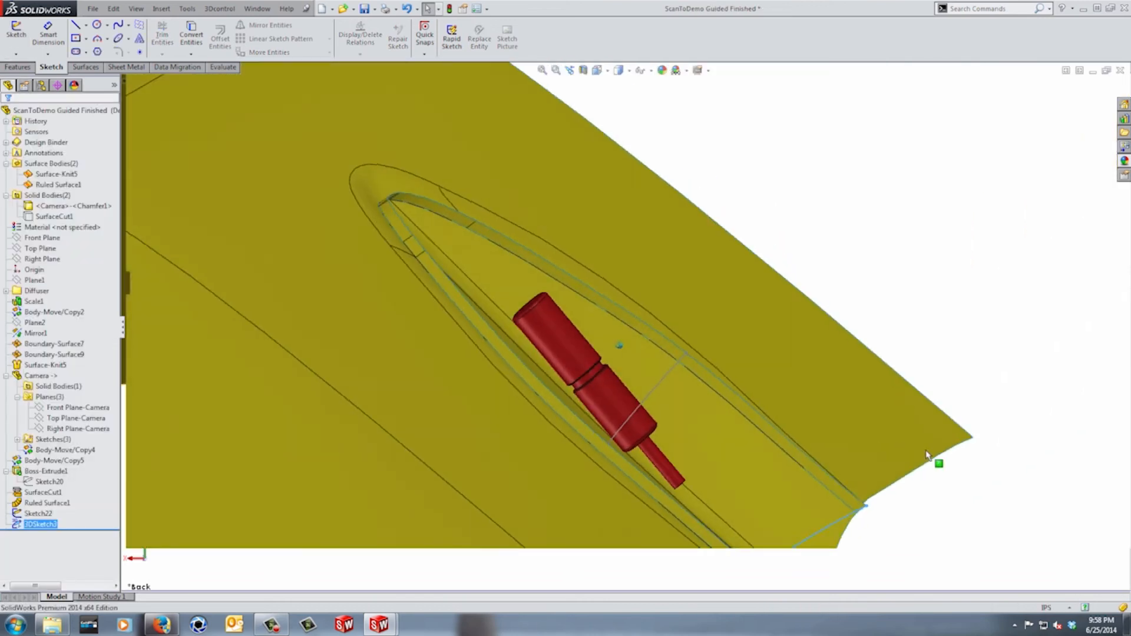
- Start an Offset Surface at zero distance from the Surfaces tab
{"action": "left_click", "coordinate": [86, 66]}
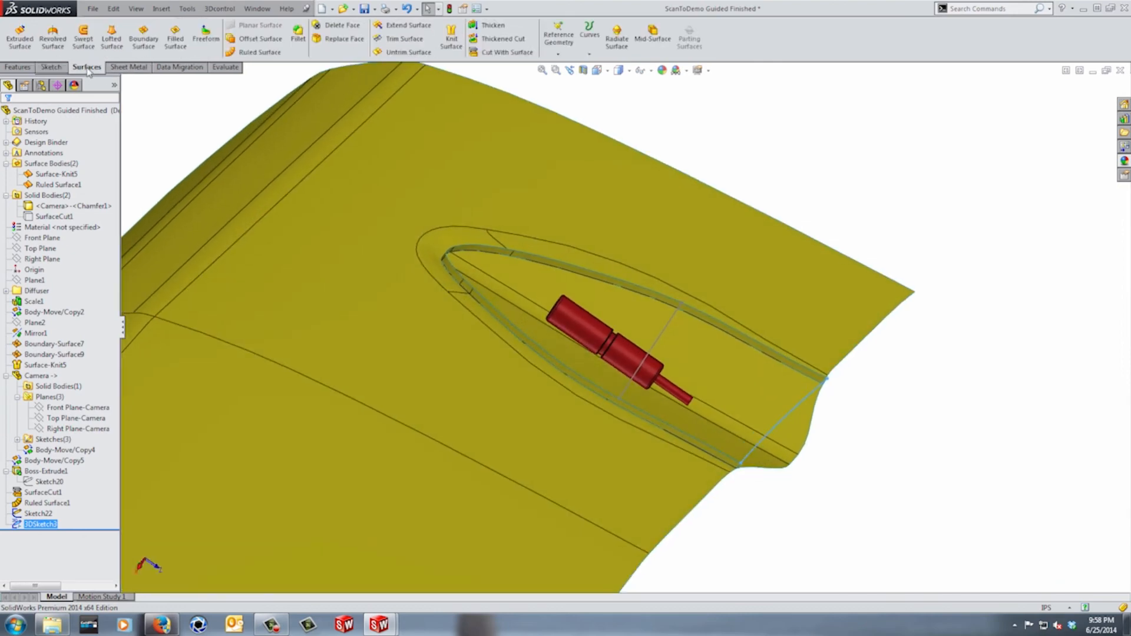
{"action": "left_click", "coordinate": [174, 36]}
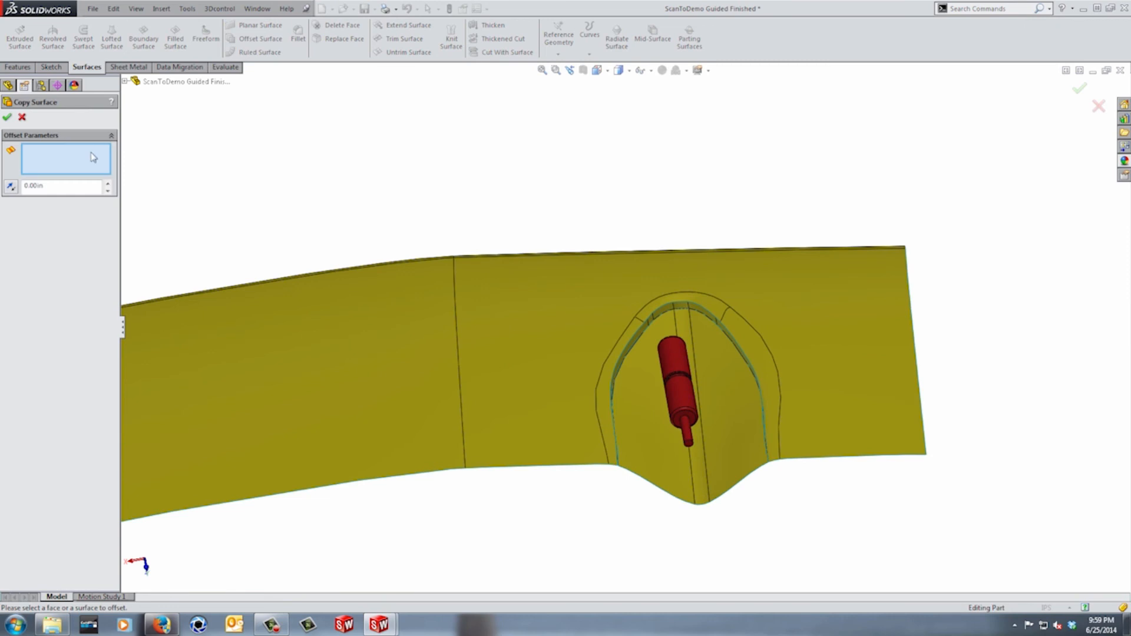
- Offset the two inner pocket faces at 0.00in into a surface copy
{"action": "left_click", "coordinate": [707, 404]}
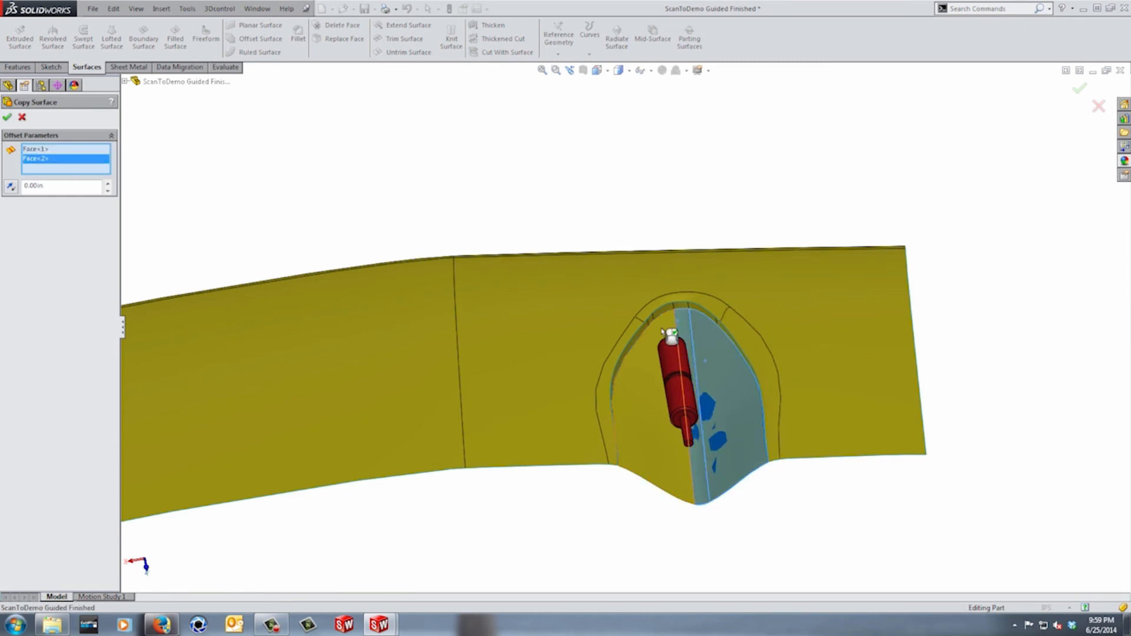
{"action": "left_click", "coordinate": [7, 116]}
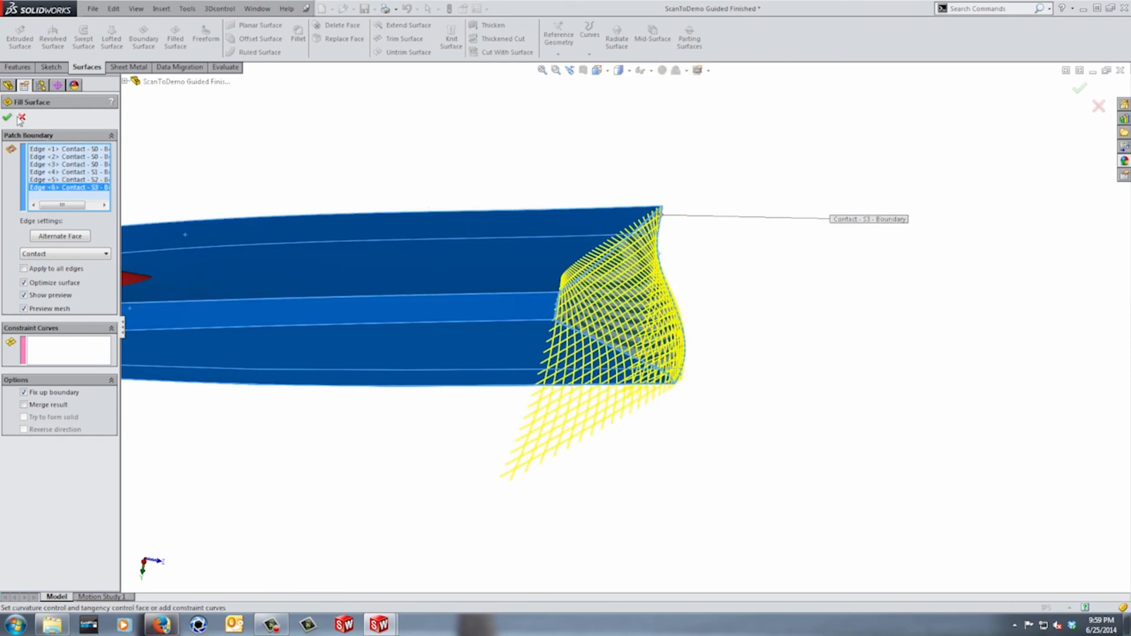
- Accept the end-cap fill and knit Fill5, Fill6, Offset2 and Ruled Surface1 into a solid
{"action": "left_click", "coordinate": [7, 118]}
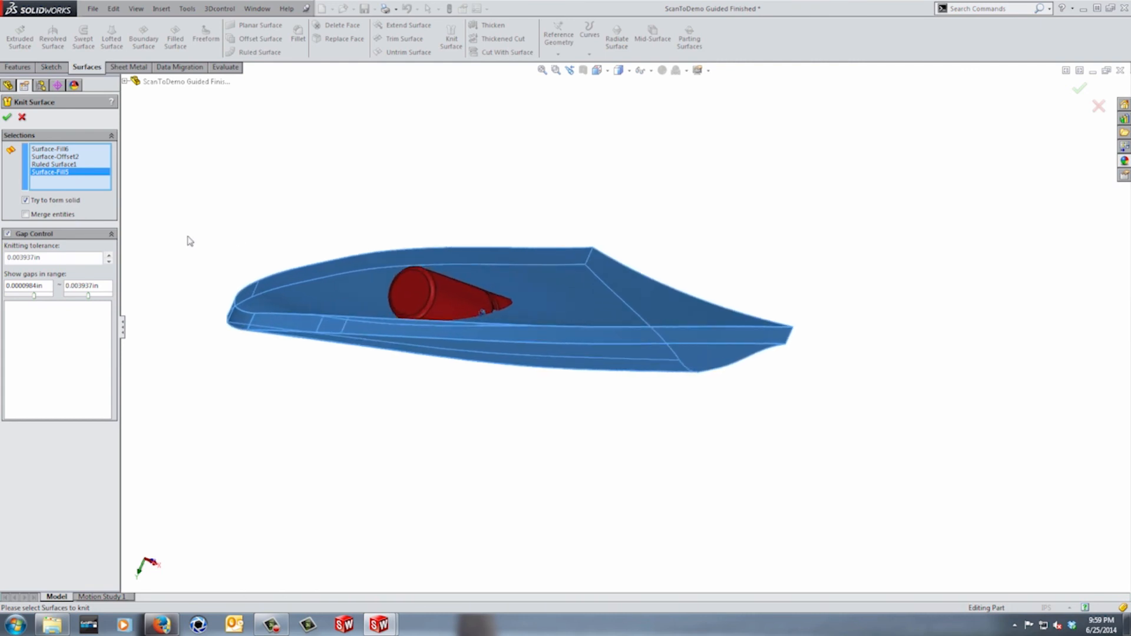
{"action": "left_click", "coordinate": [6, 117]}
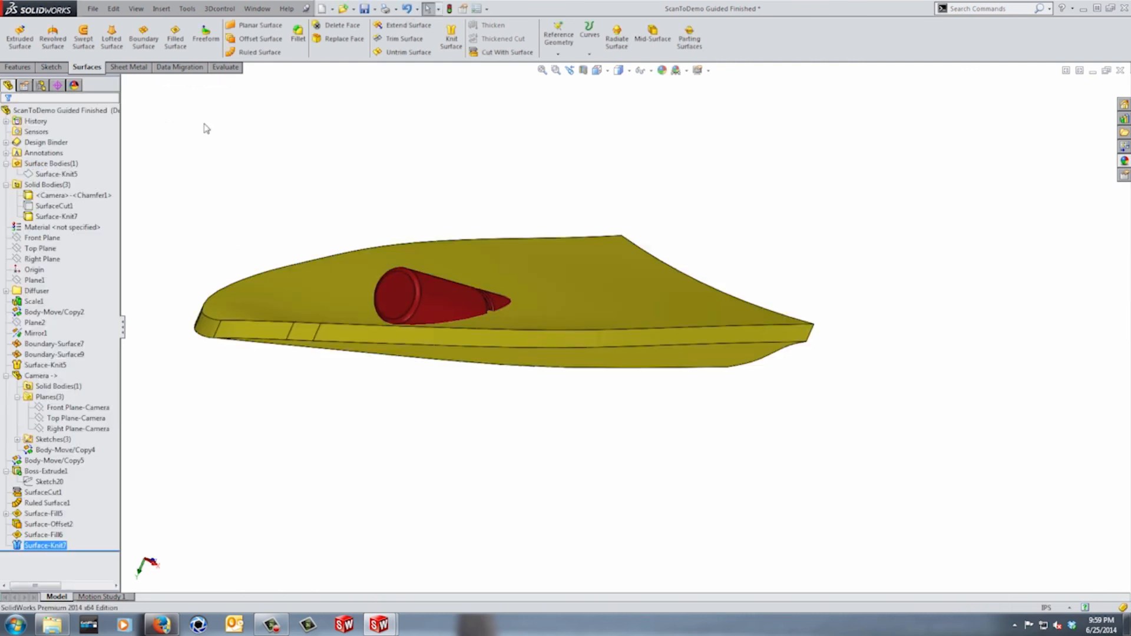